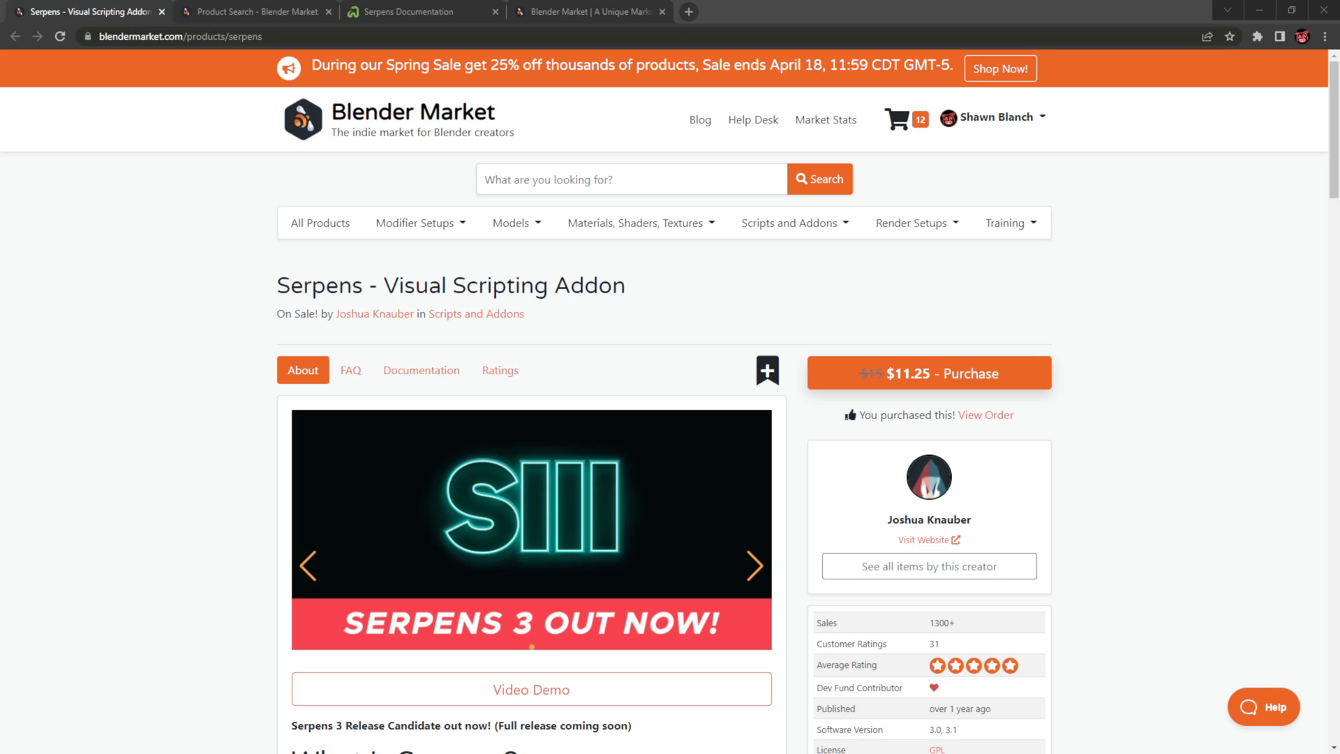
mouse_move(211, 439)
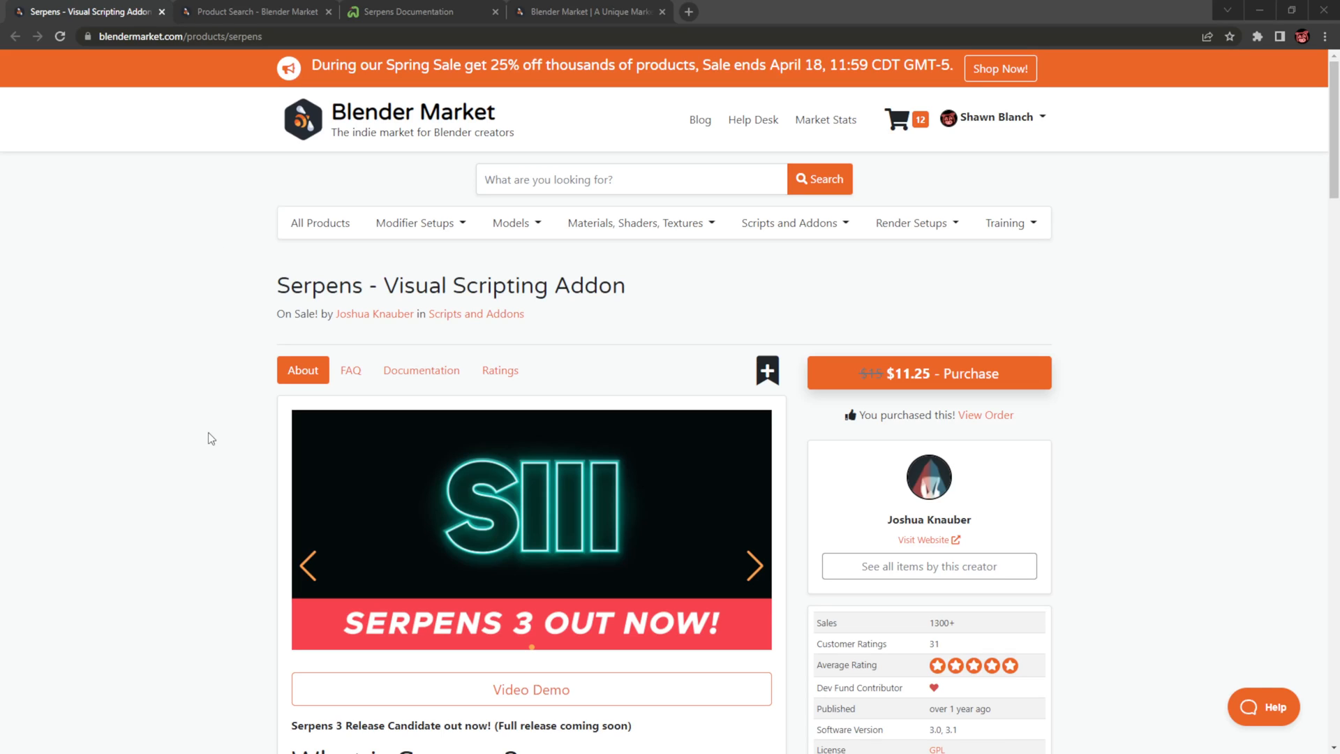
Bring the 'What is Serpens?' description and documentation link into view on the product page
scroll(down, 3)
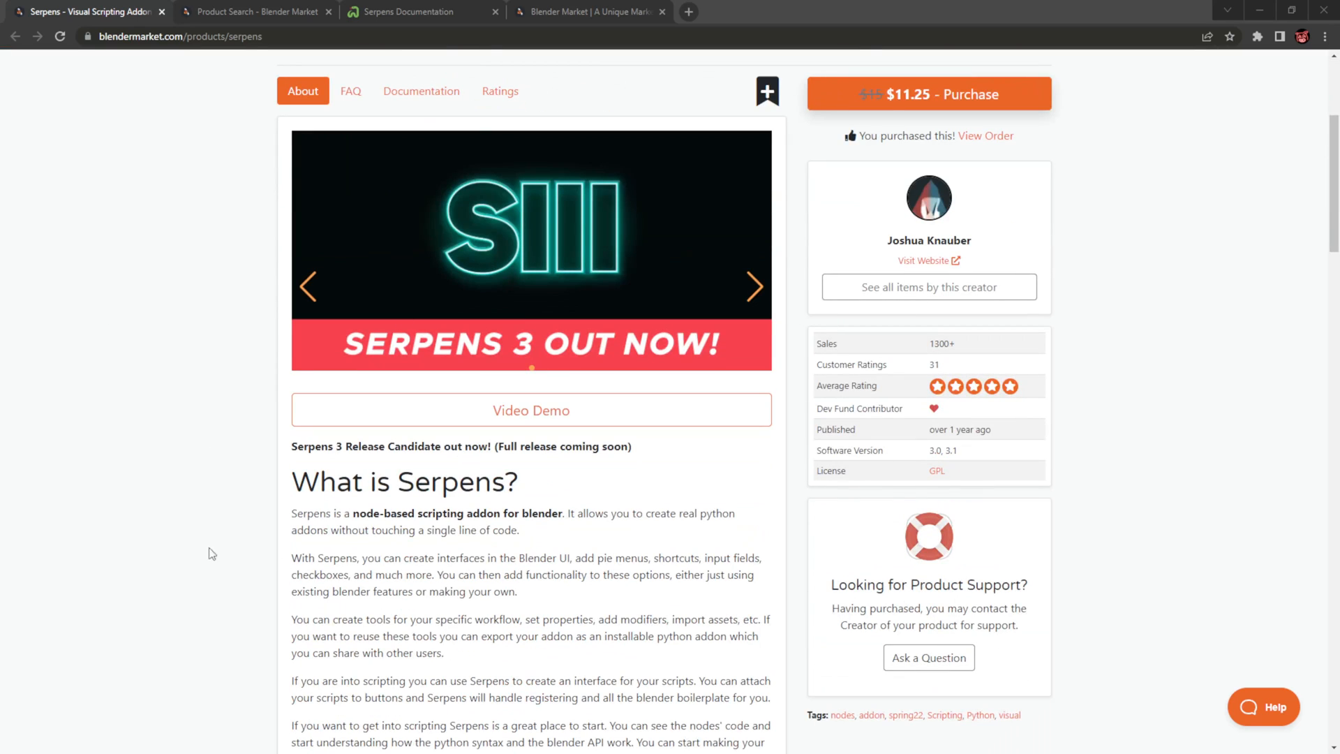
scroll(down, 3)
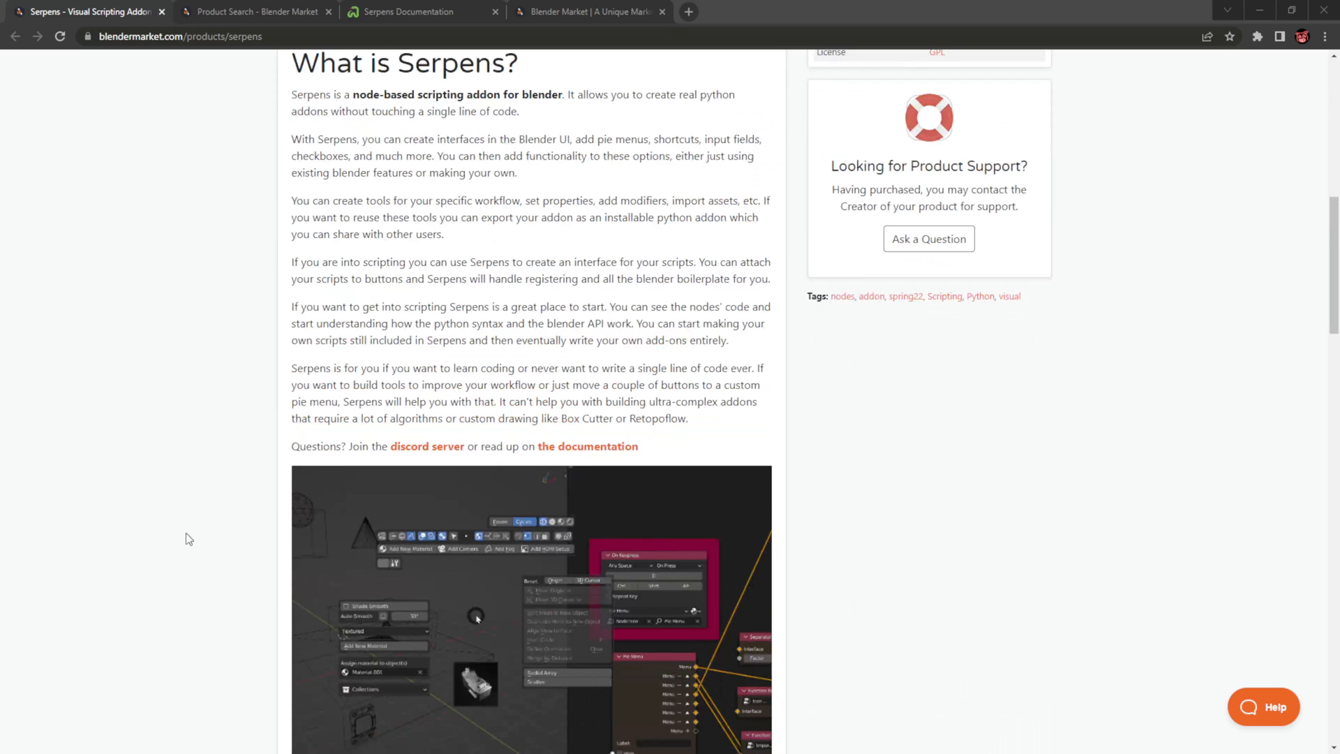
mouse_move(588, 447)
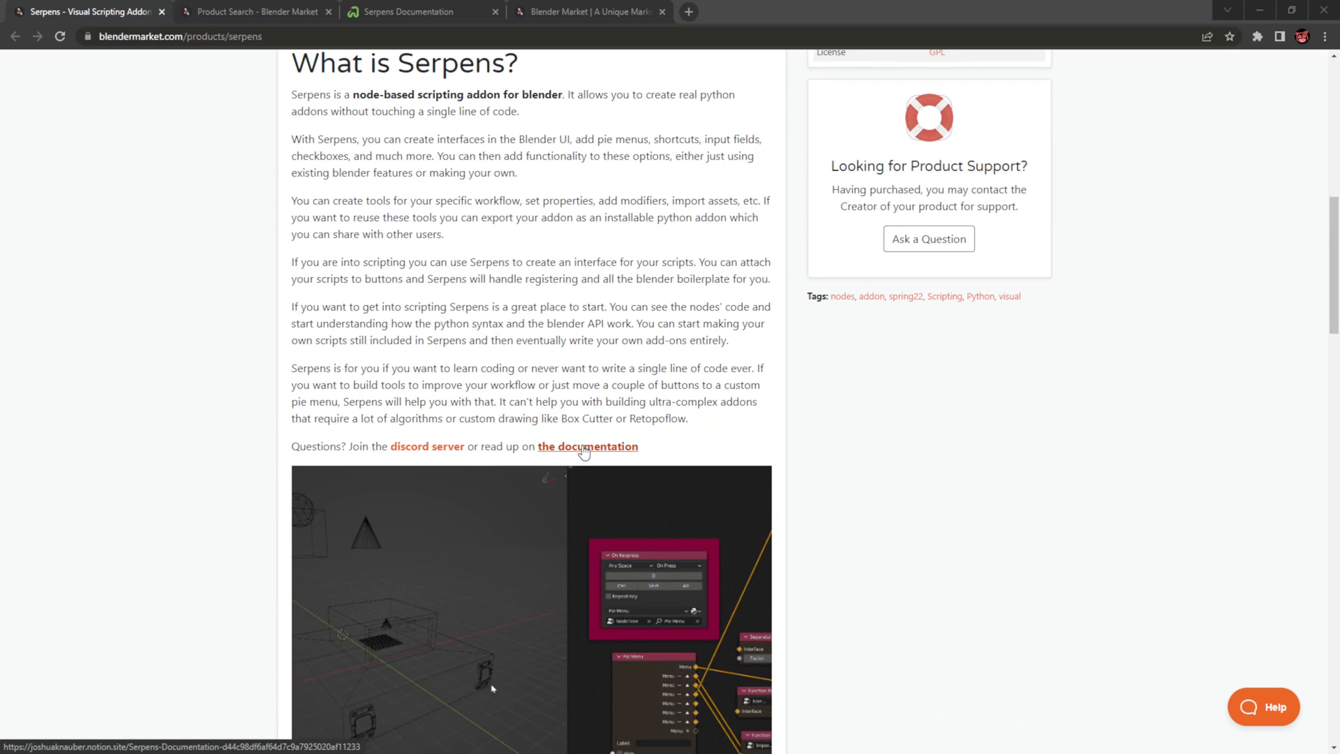
Follow the documentation link to the Serpens Documentation page in Notion
click(418, 11)
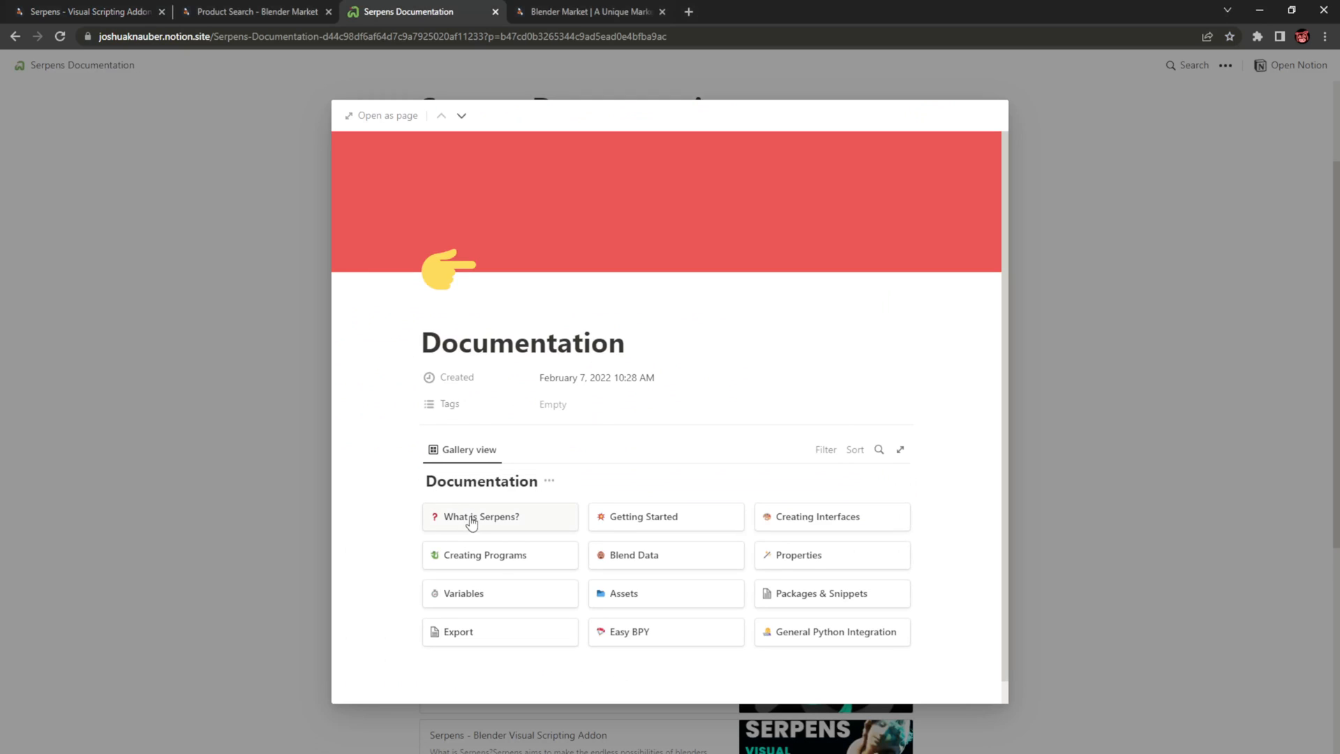
mouse_move(796, 522)
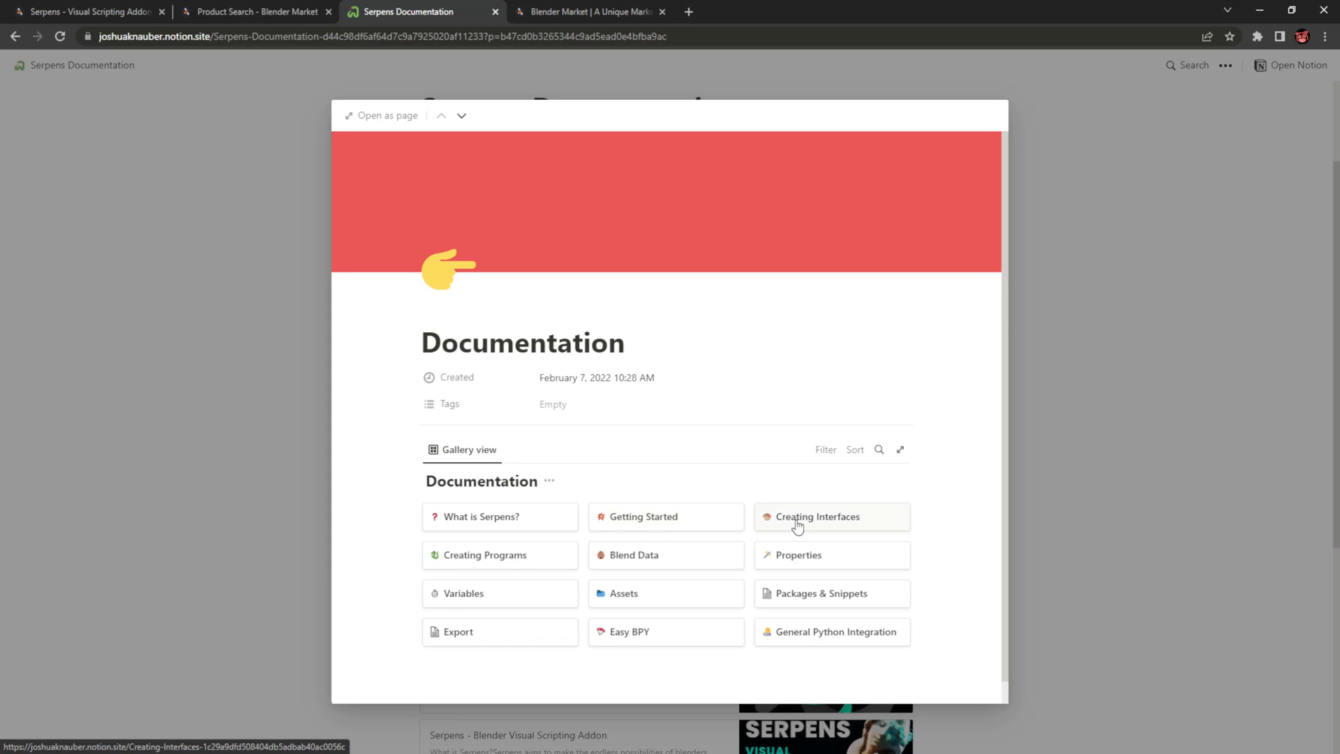
mouse_move(666, 570)
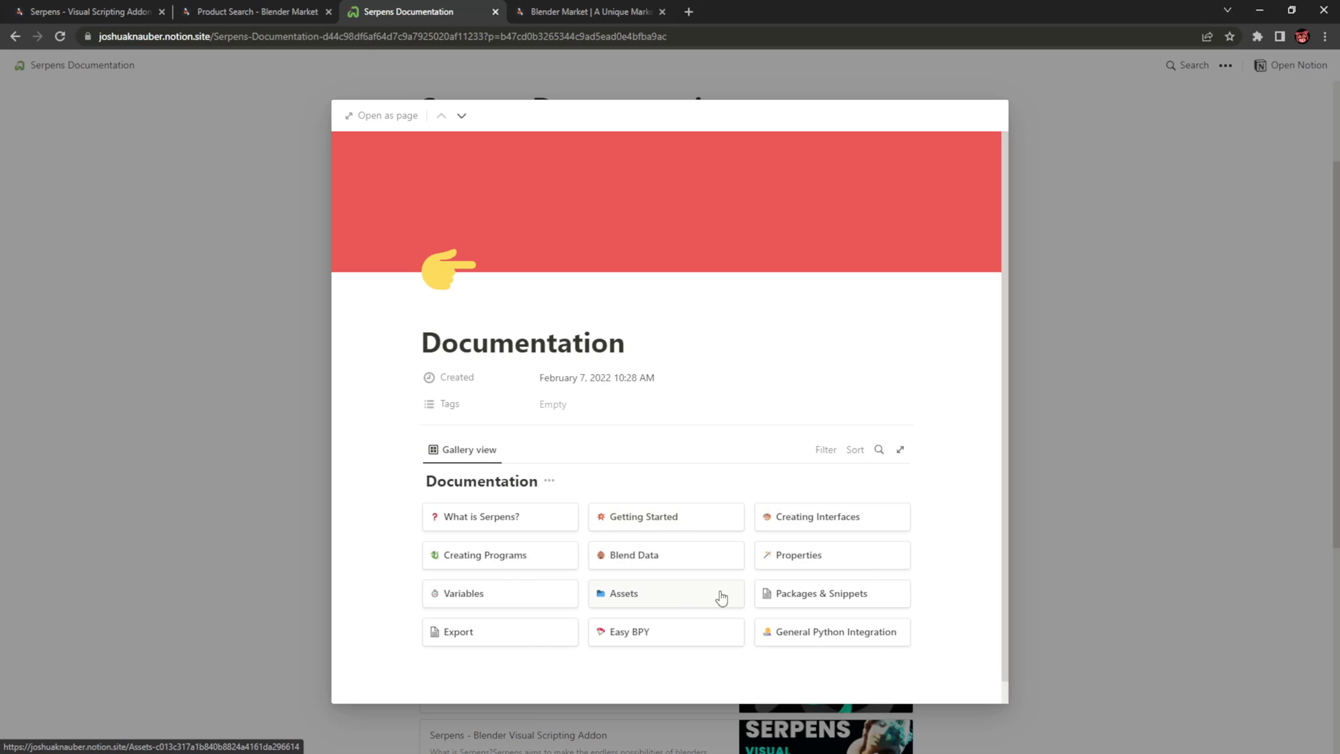
mouse_move(766, 587)
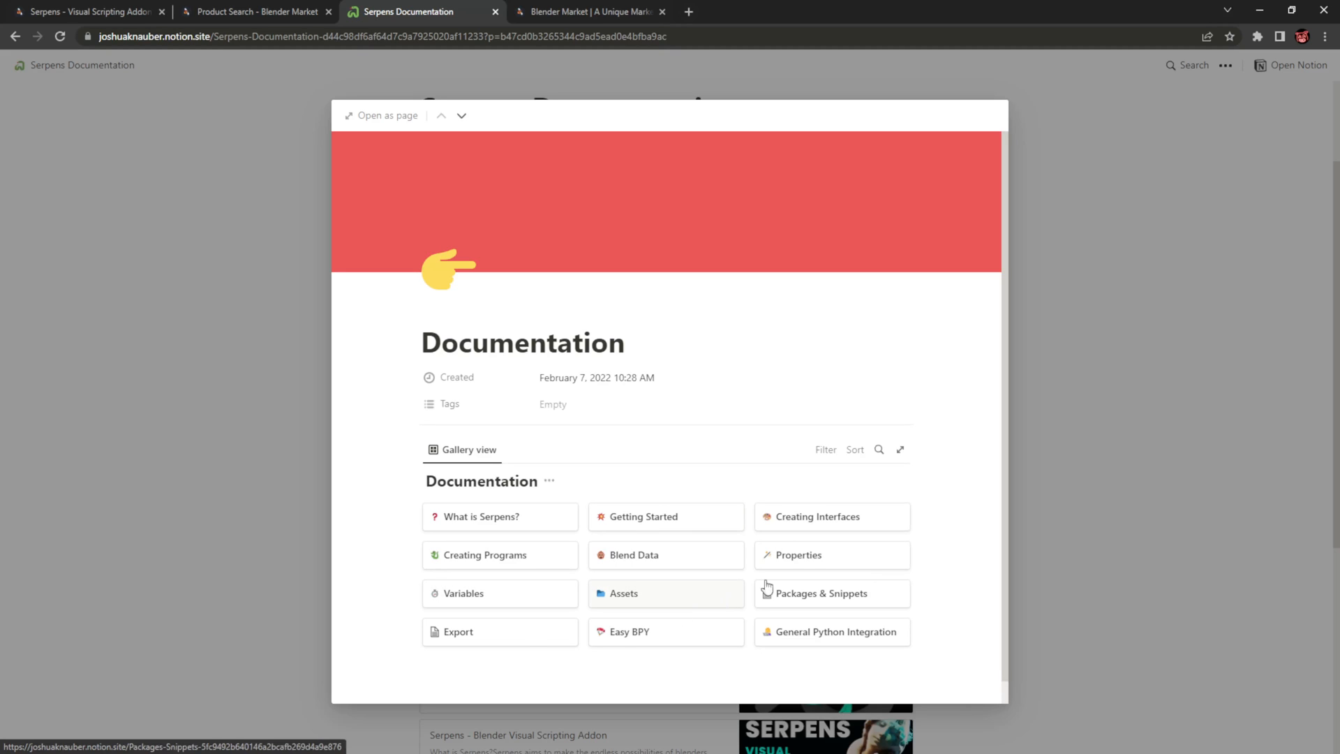
mouse_move(891, 604)
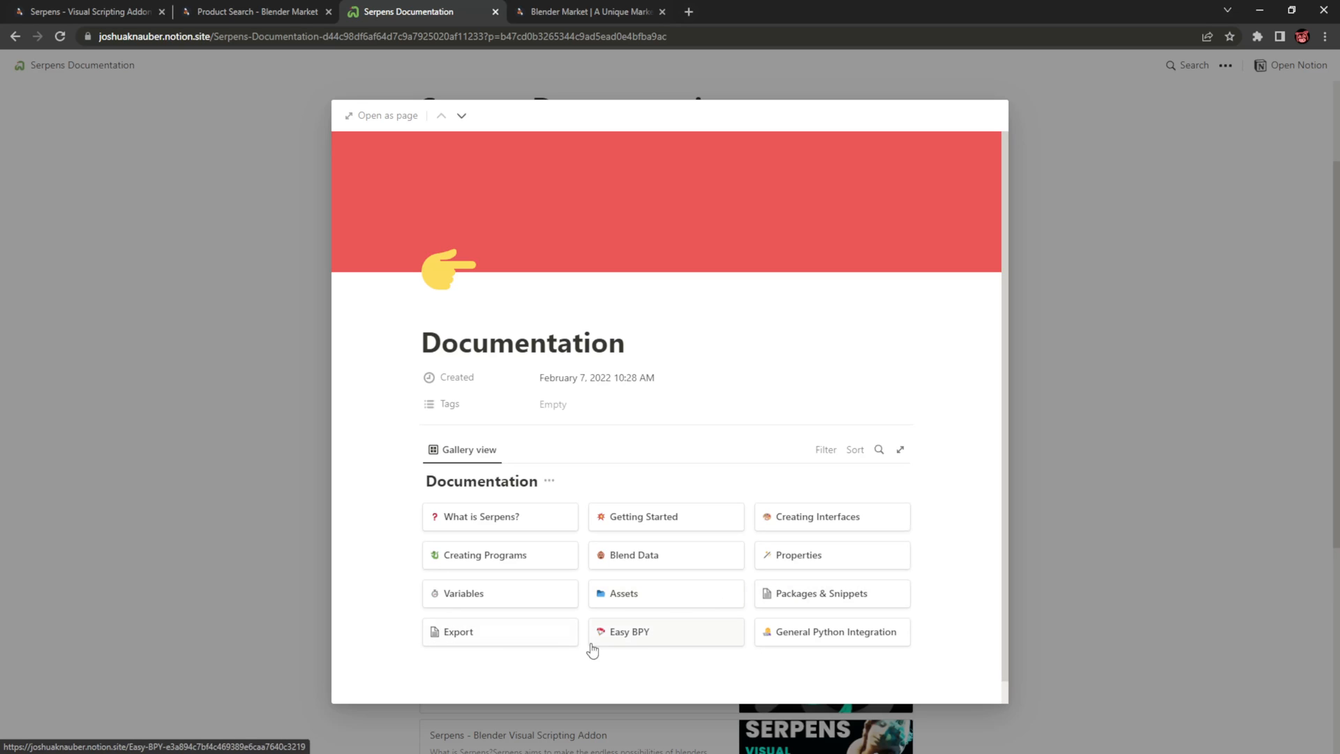
mouse_move(676, 652)
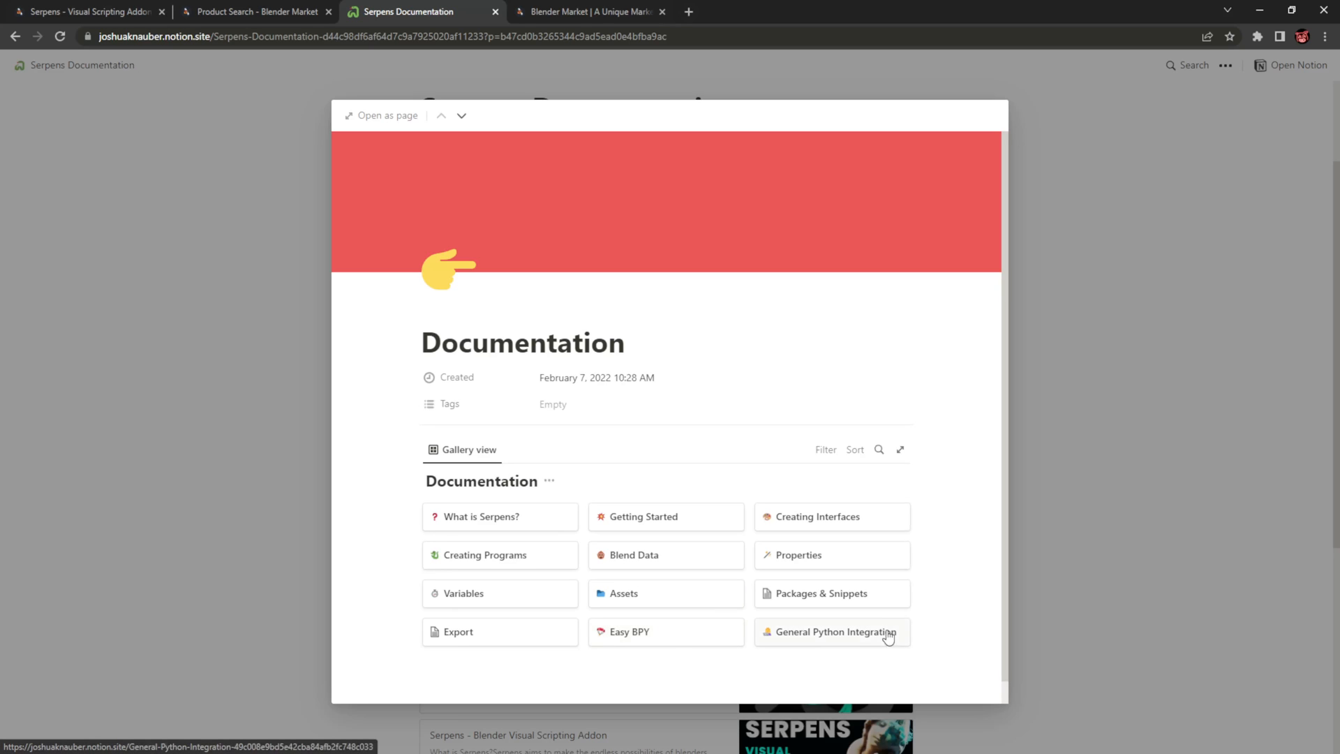
mouse_move(809, 652)
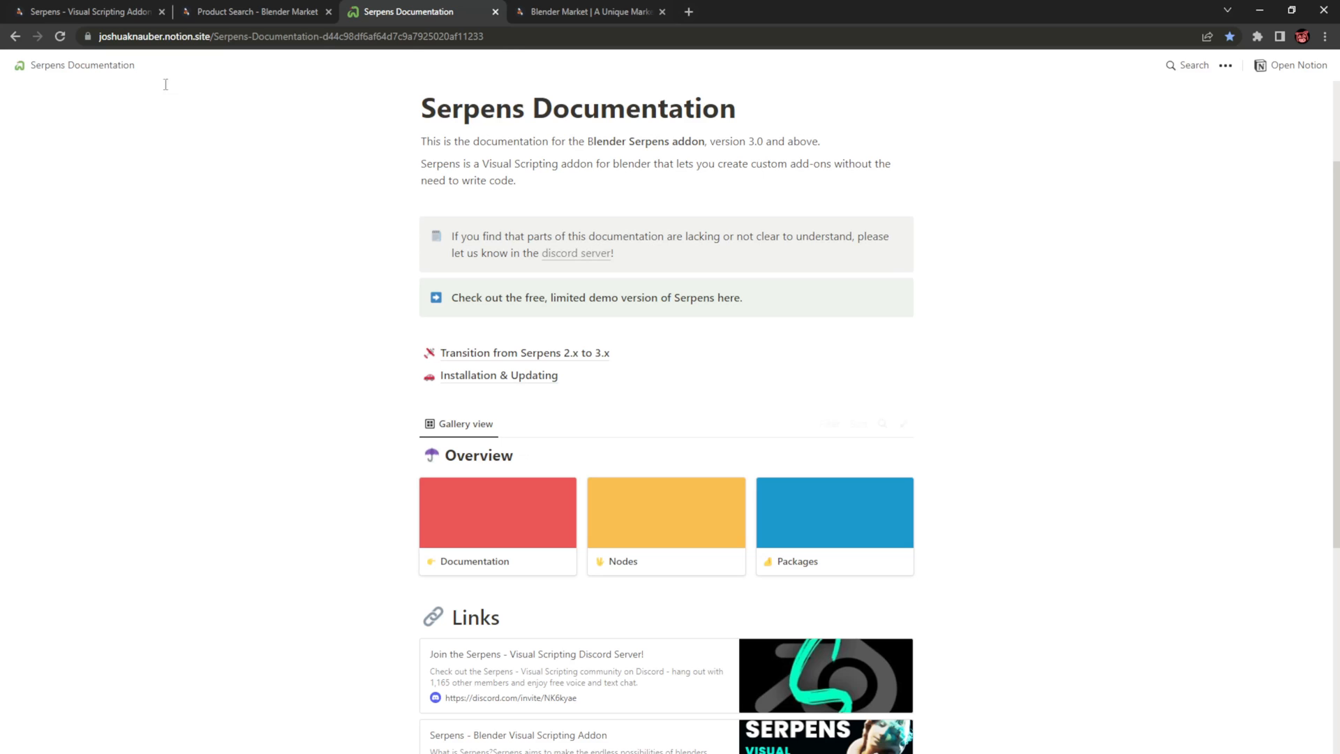
Switch browser tabs back to the Blender Market Serpens pages
click(86, 11)
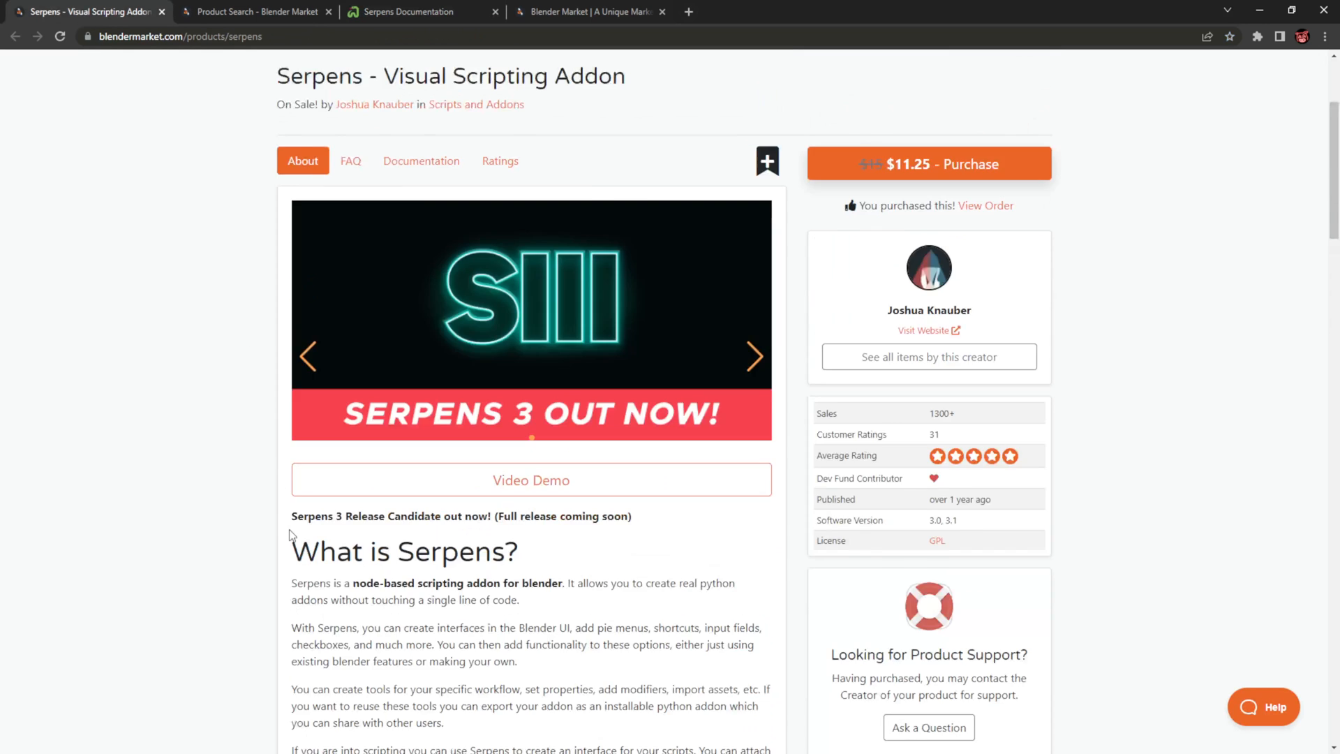
click(256, 11)
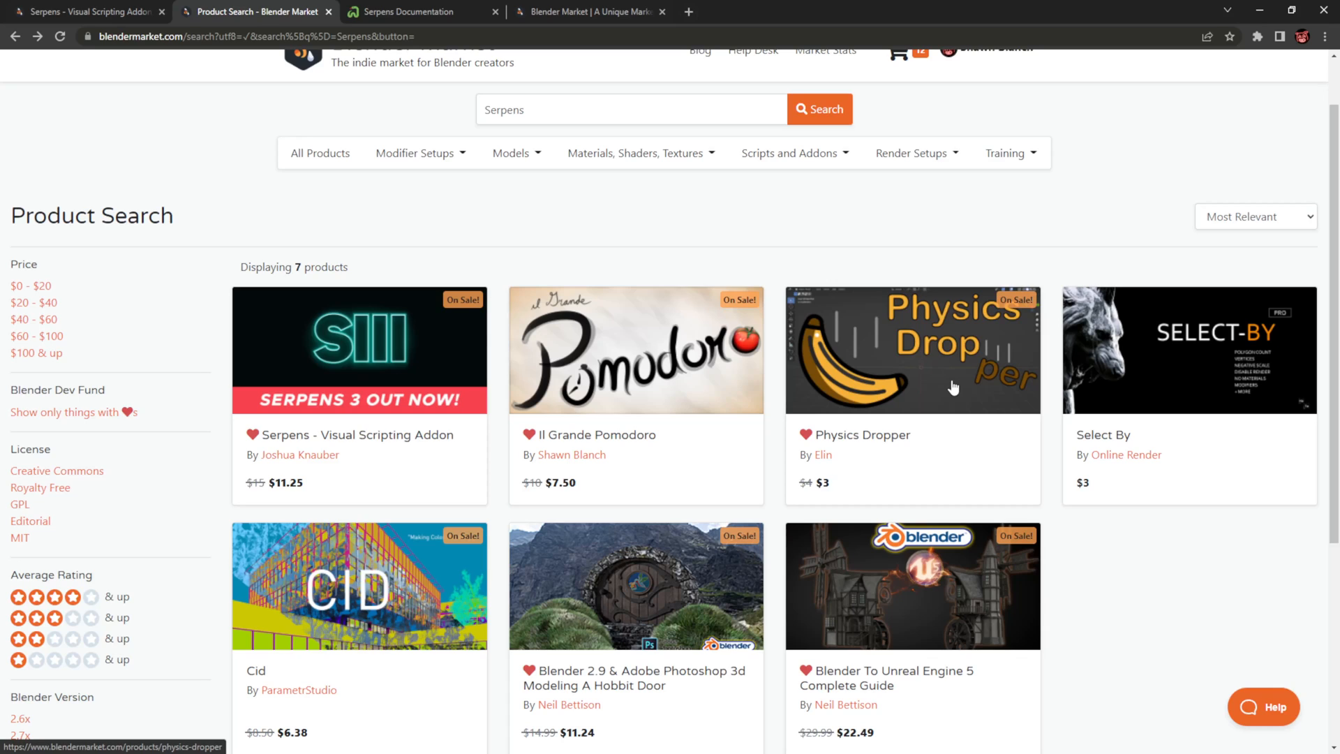
mouse_move(826, 487)
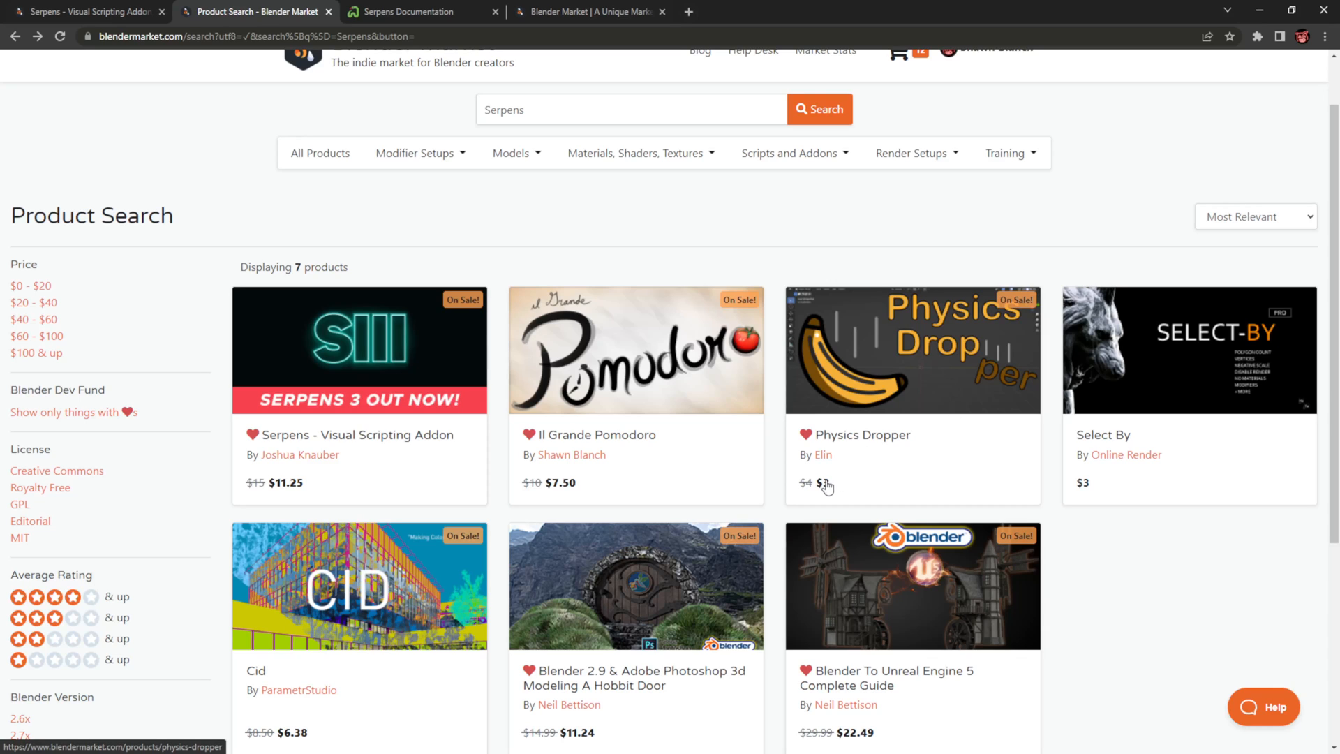
mouse_move(1147, 596)
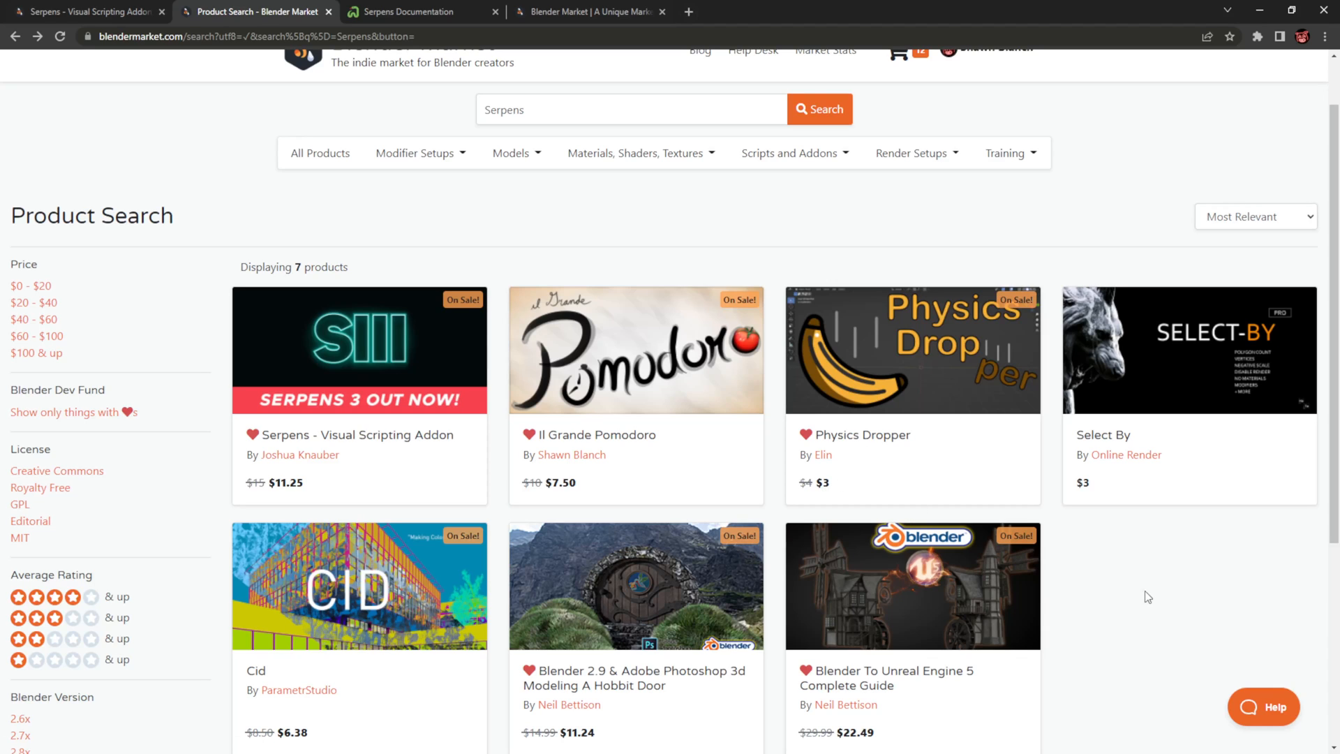
mouse_move(1177, 588)
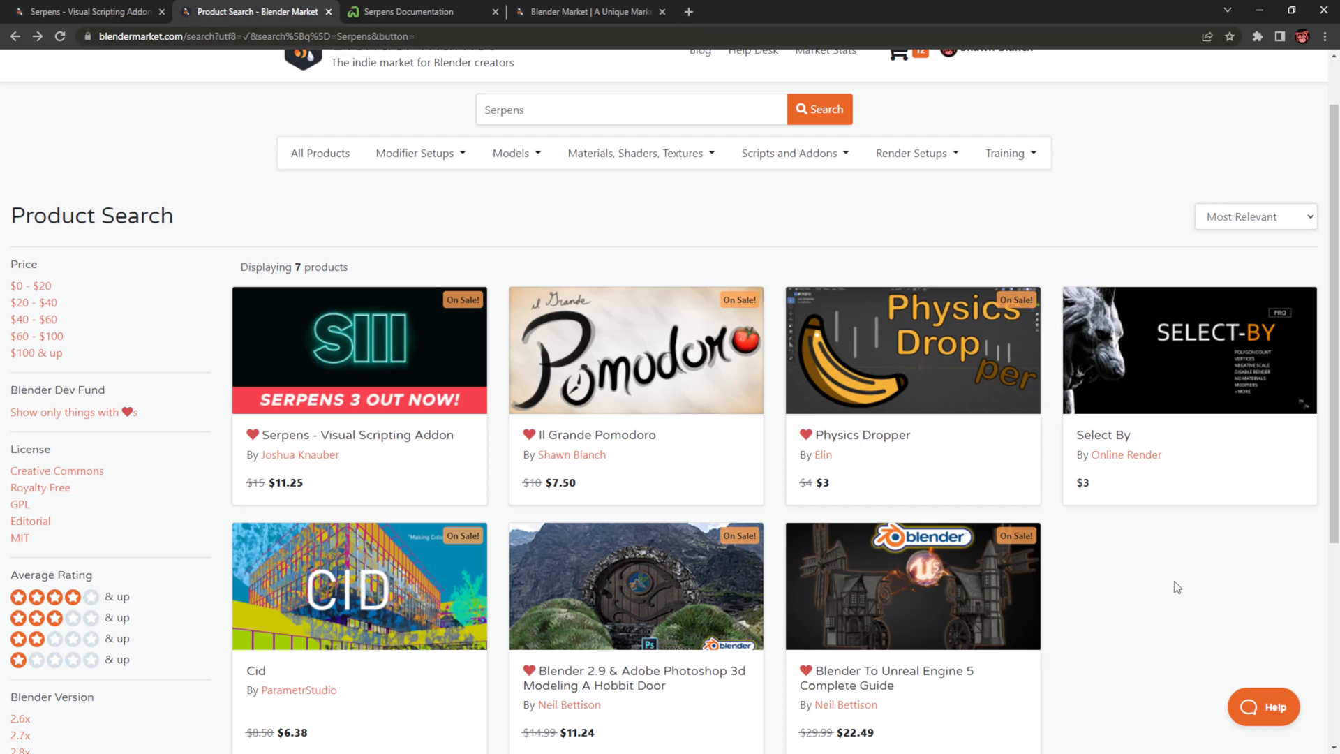
Scroll through the seven Serpens search results down to the Blender To Unreal Engine 5 guide
scroll(down, 3)
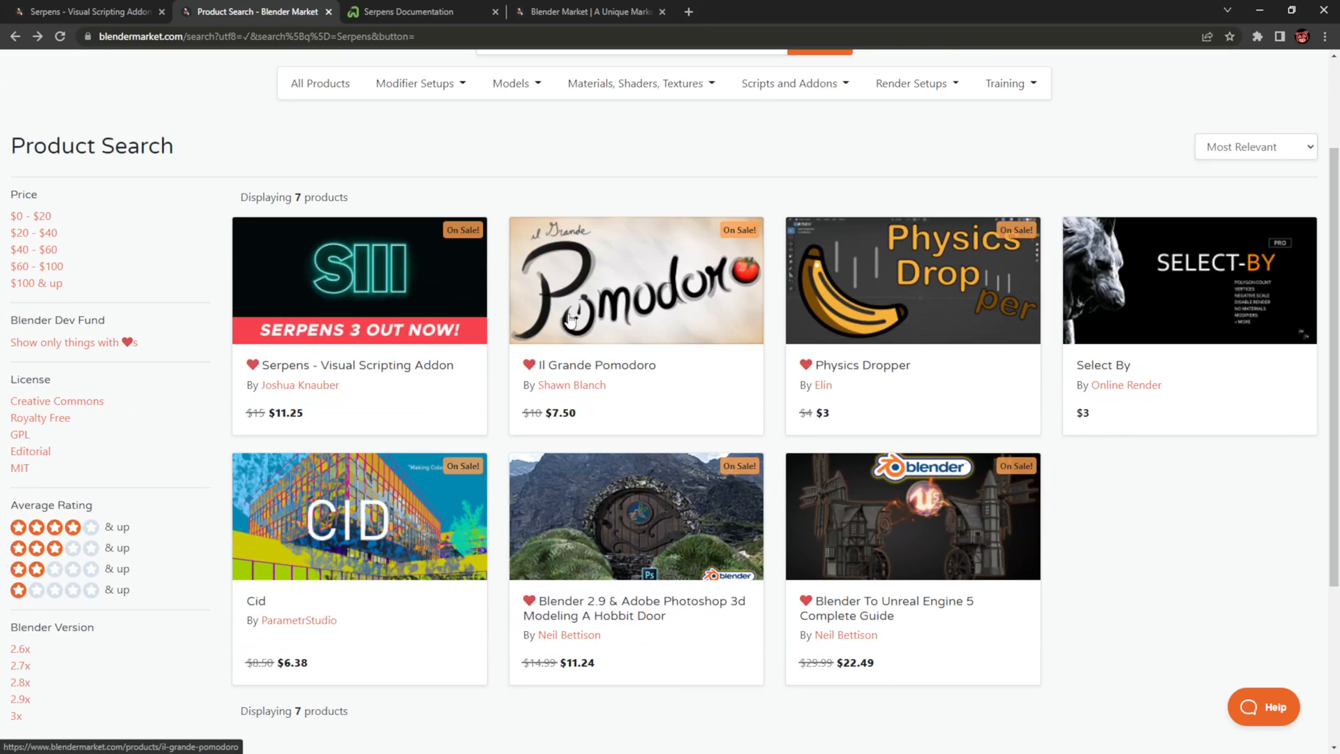
mouse_move(648, 314)
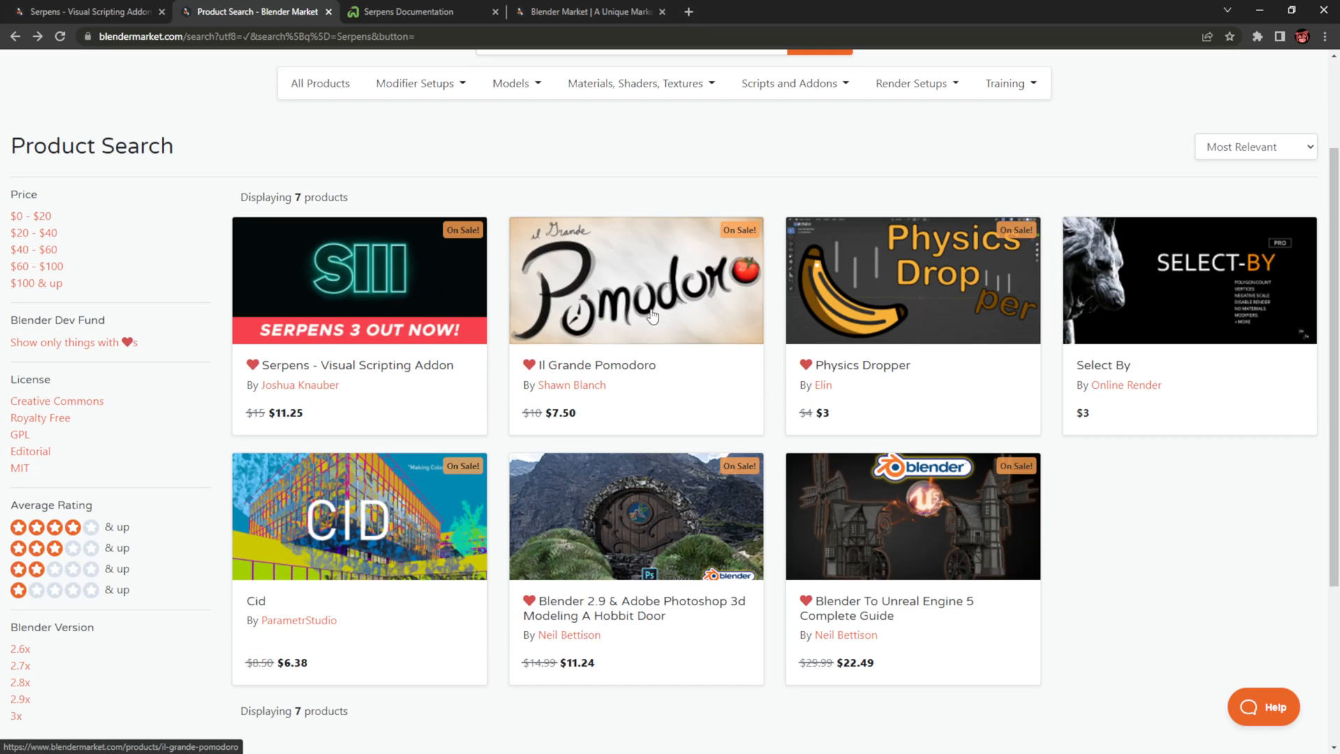
mouse_move(639, 318)
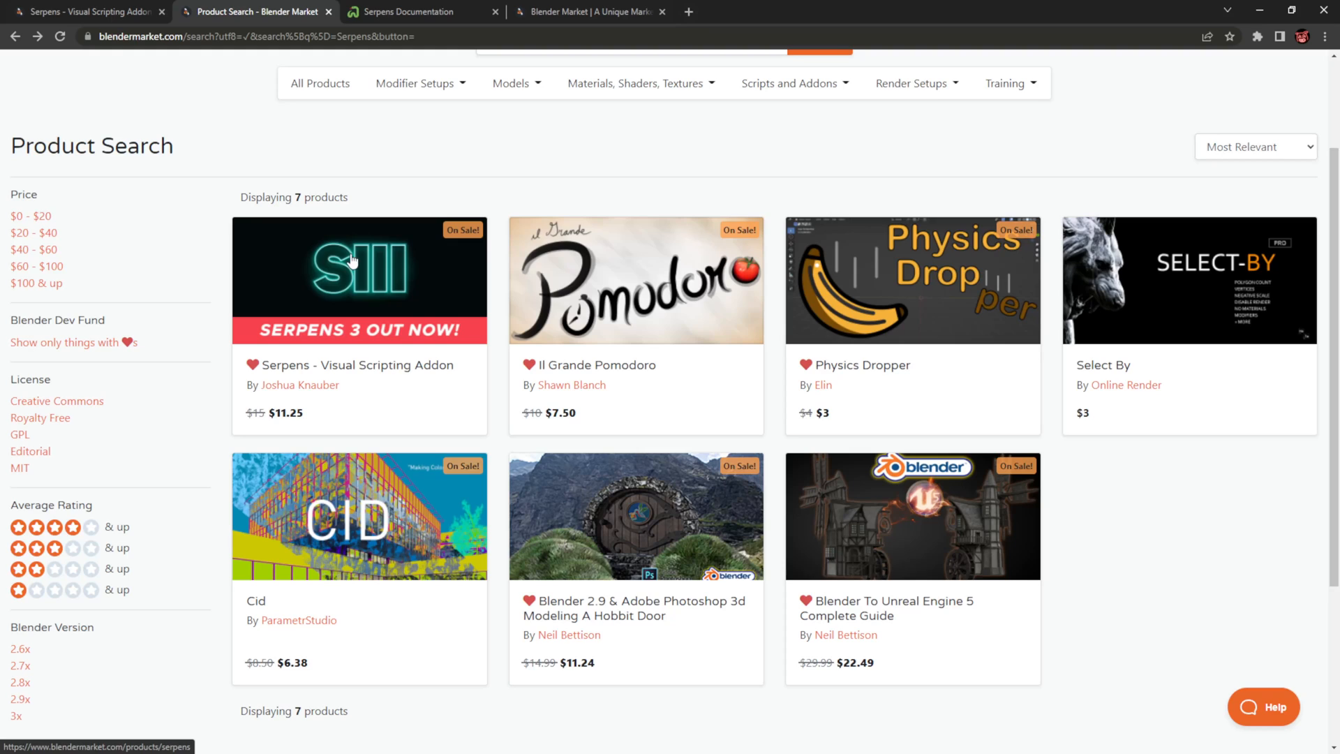
mouse_move(260, 162)
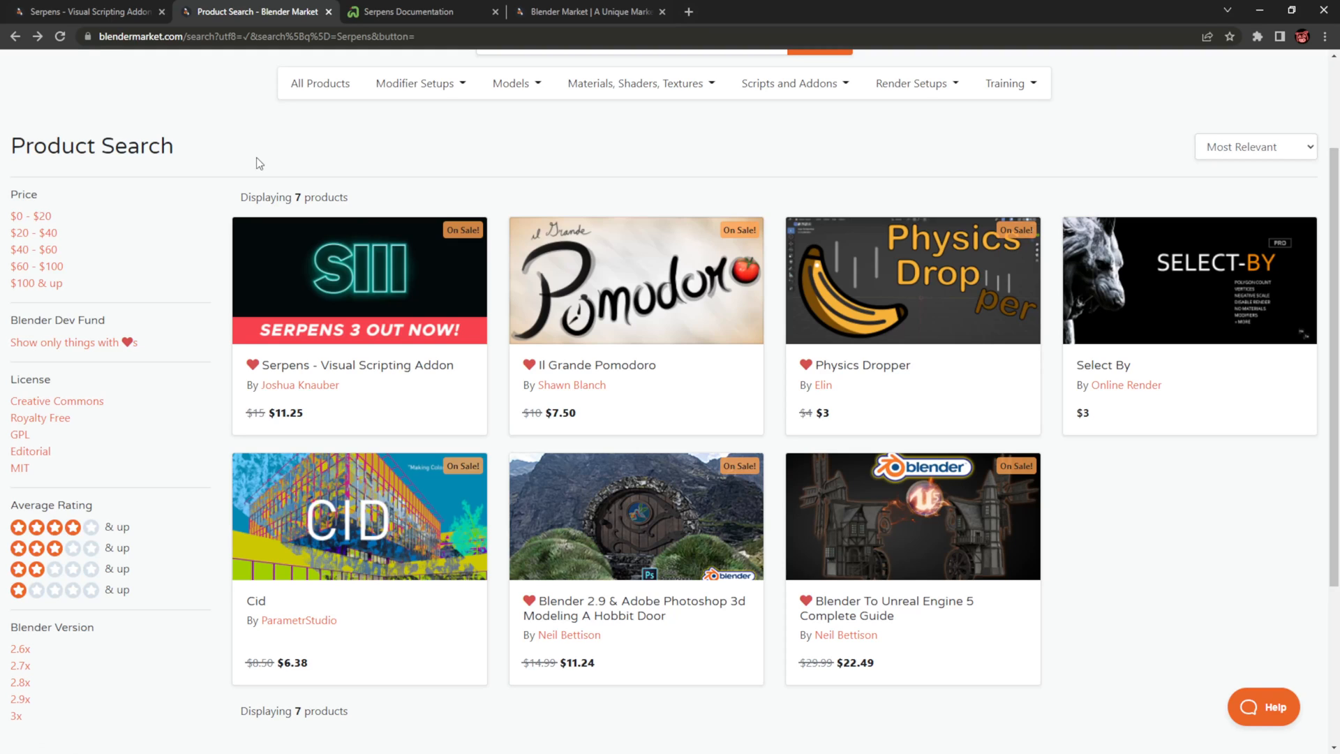
mouse_move(295, 127)
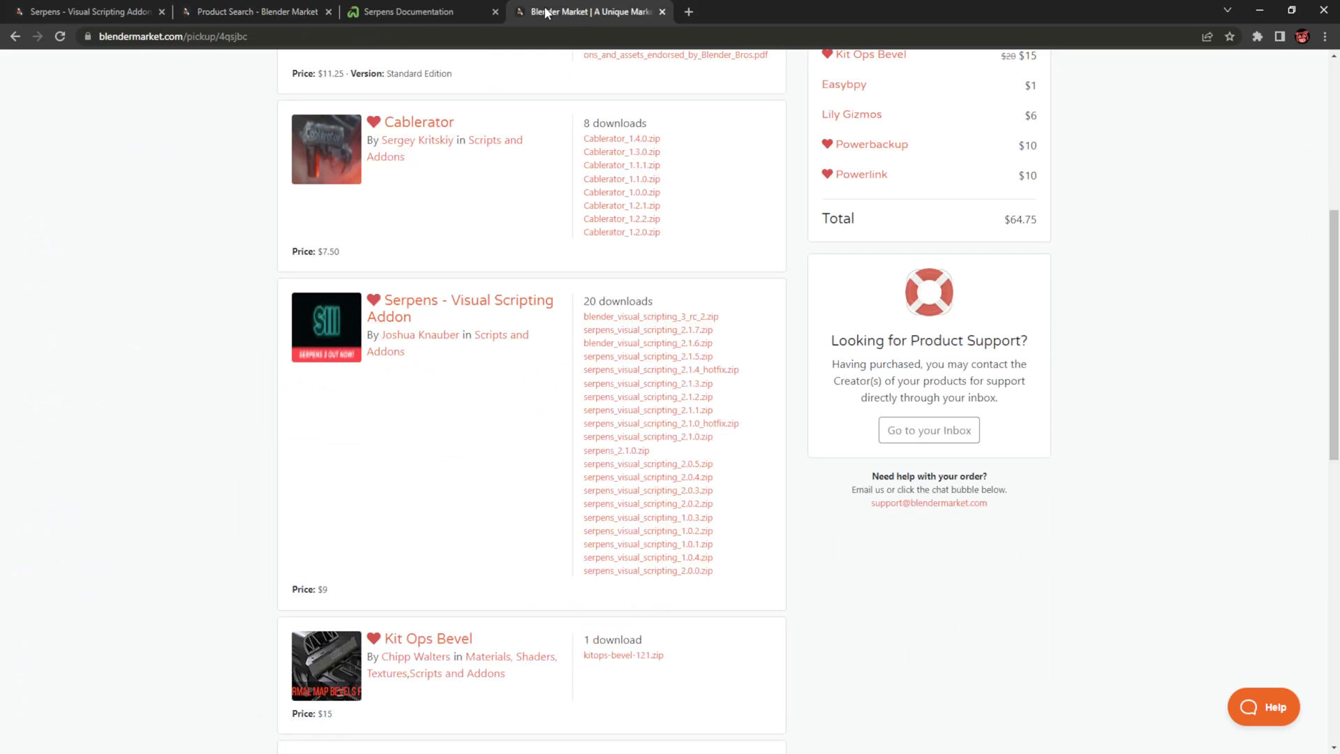
Scroll the order downloads page to the Serpens entry with its twenty zip versions
scroll(down, 3)
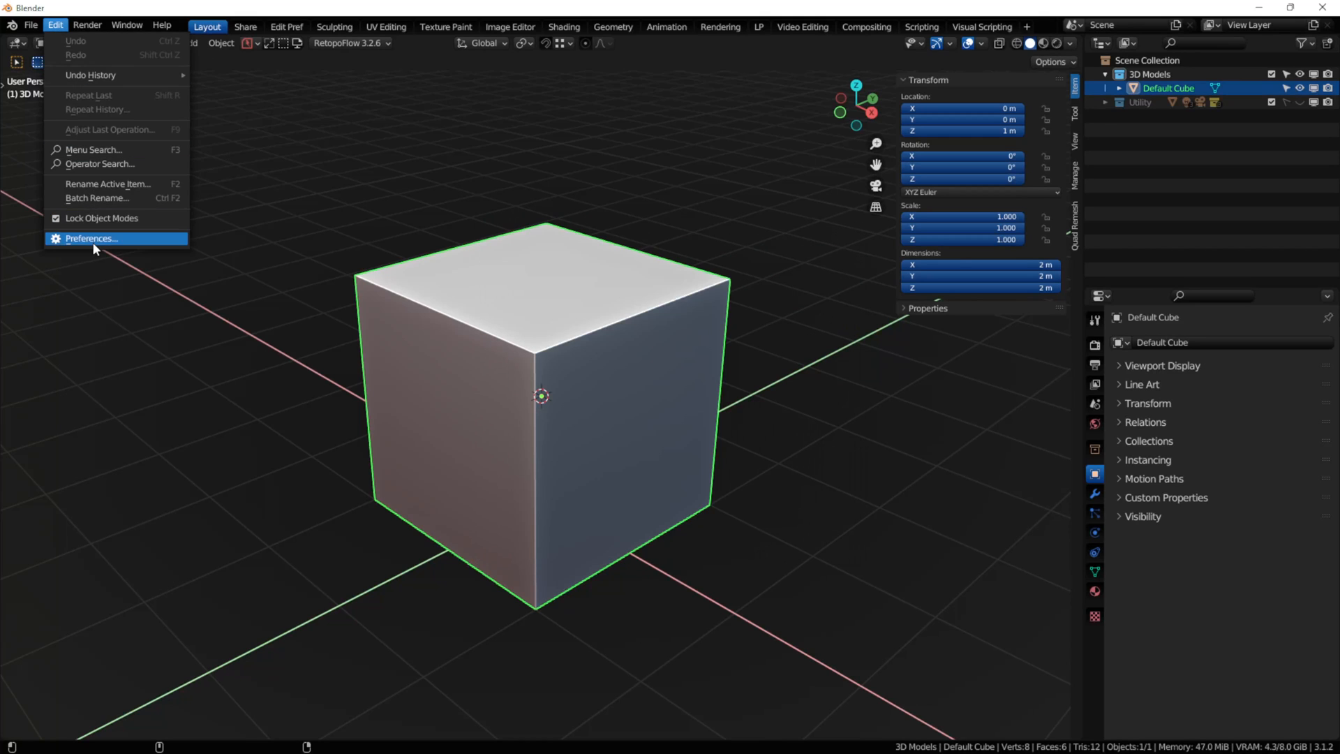
In Preferences Add-ons, search 'serp' and install the Serpens zip from the Downloads folder
click(92, 238)
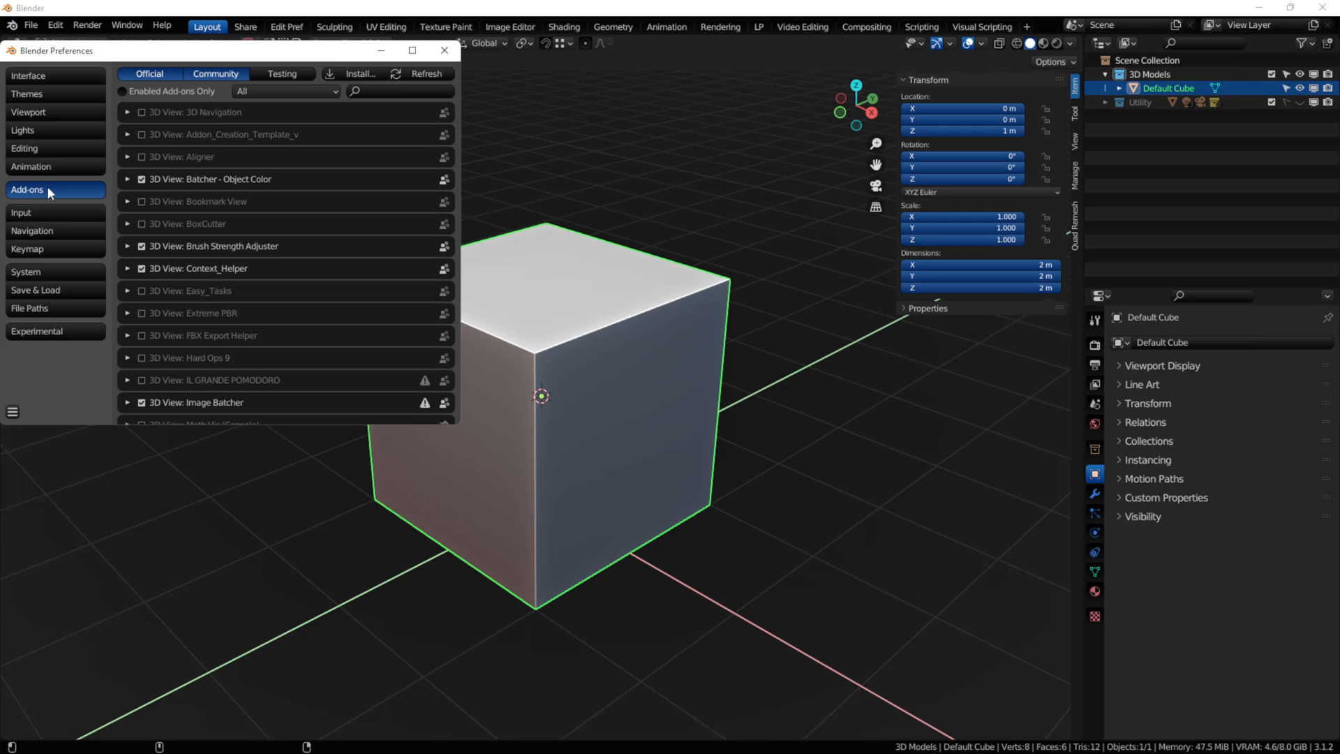
click(398, 92)
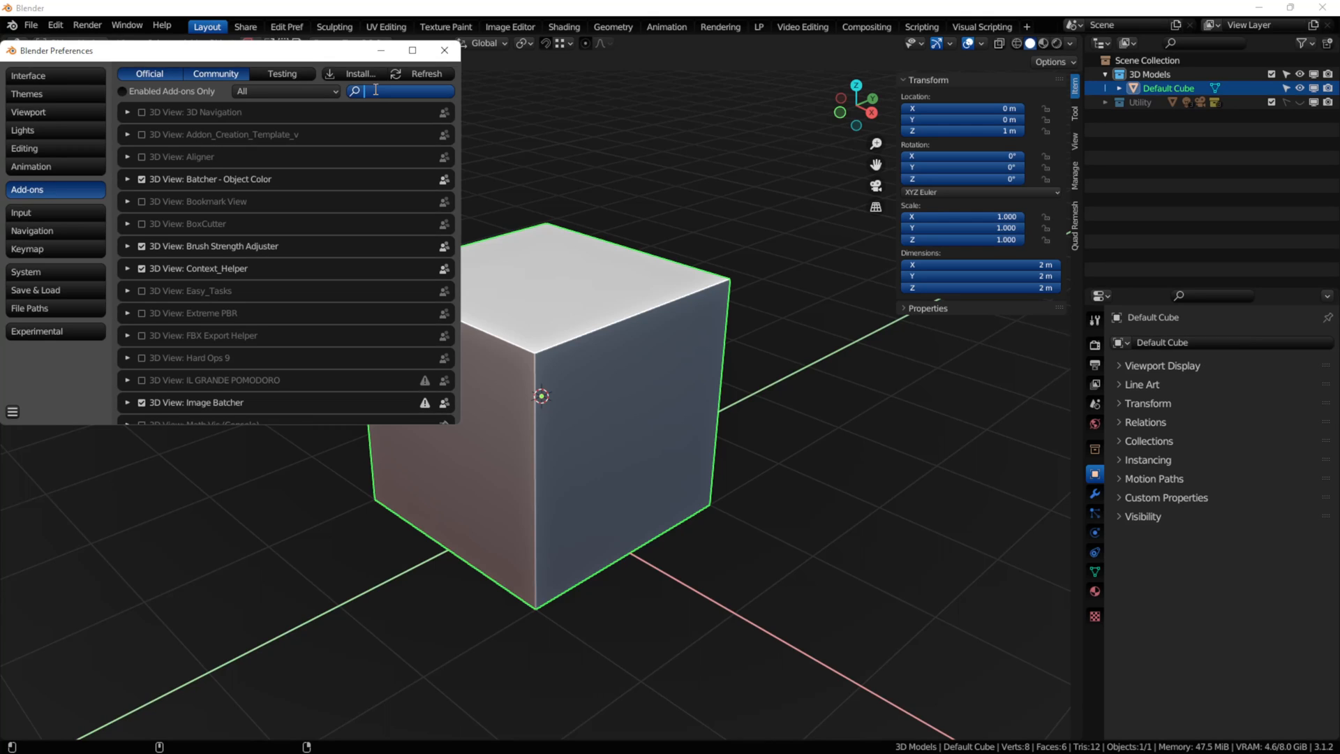
text(serp)
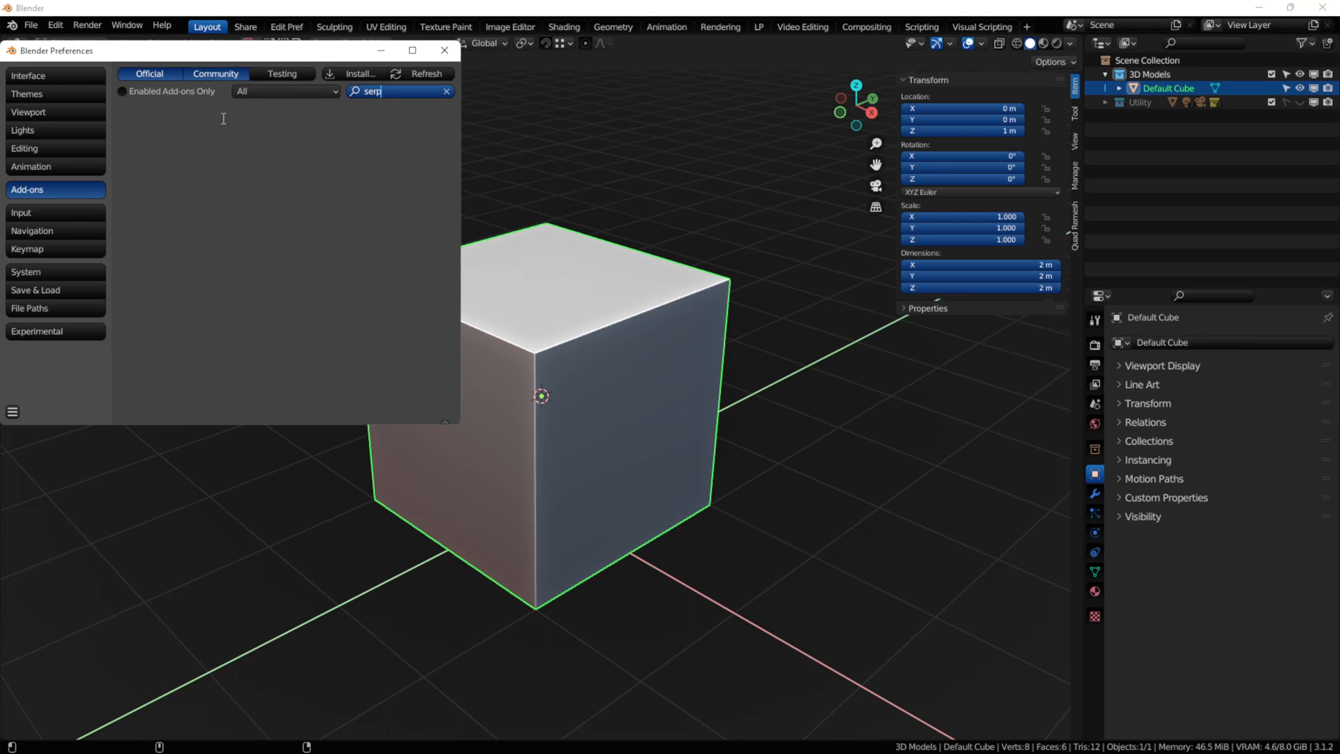
mouse_move(334, 170)
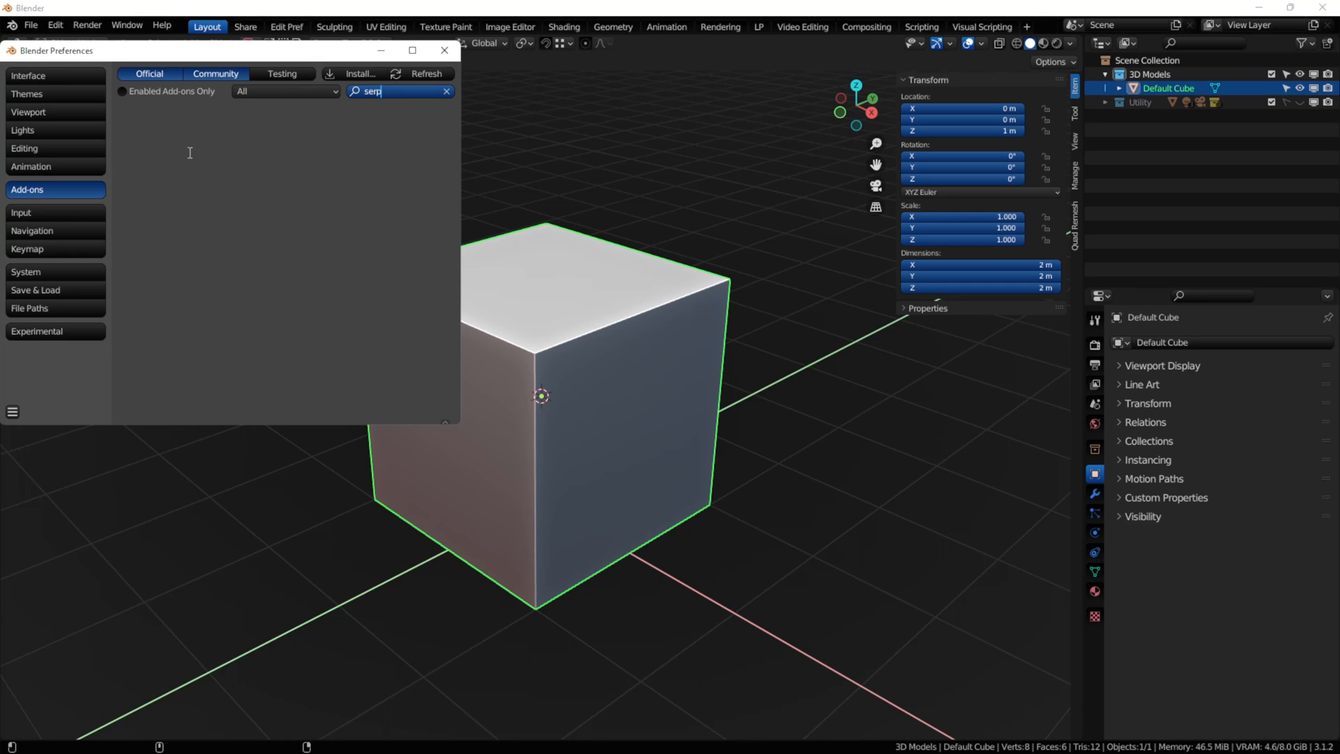
mouse_move(543, 152)
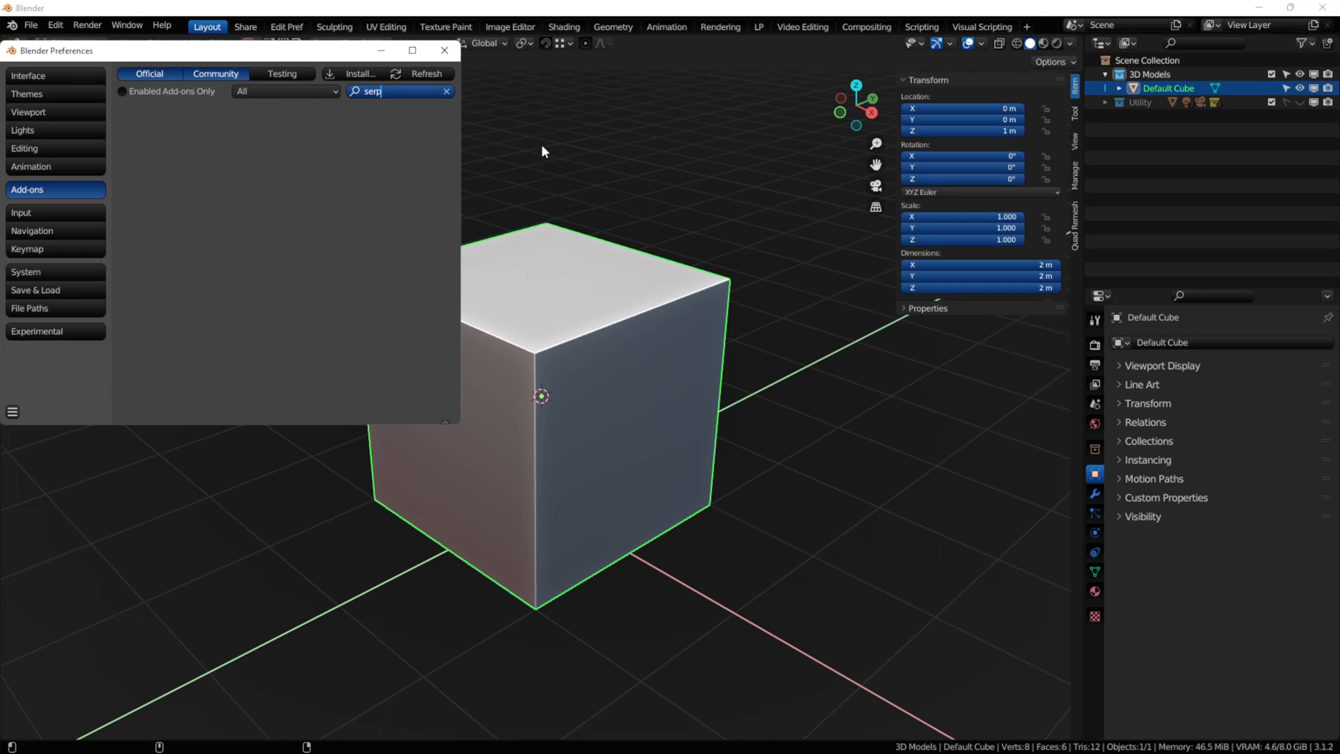
click(357, 74)
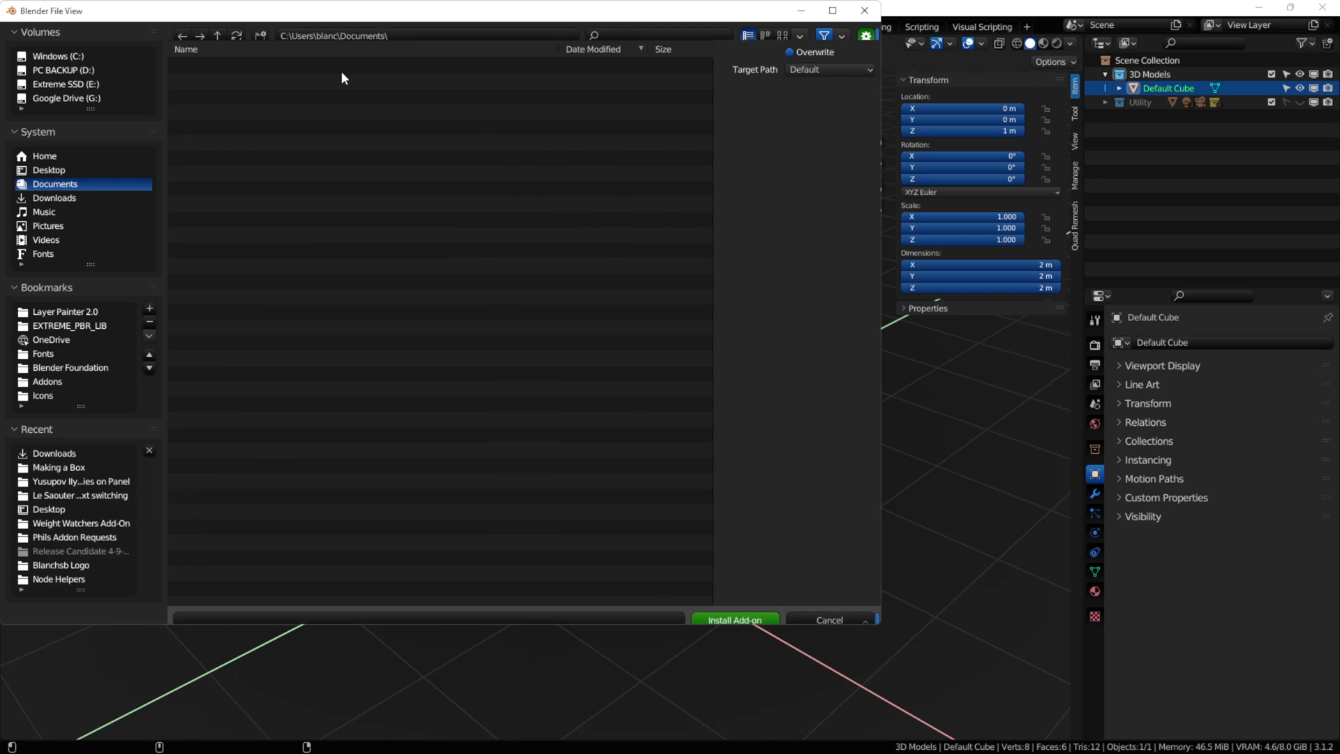
click(54, 197)
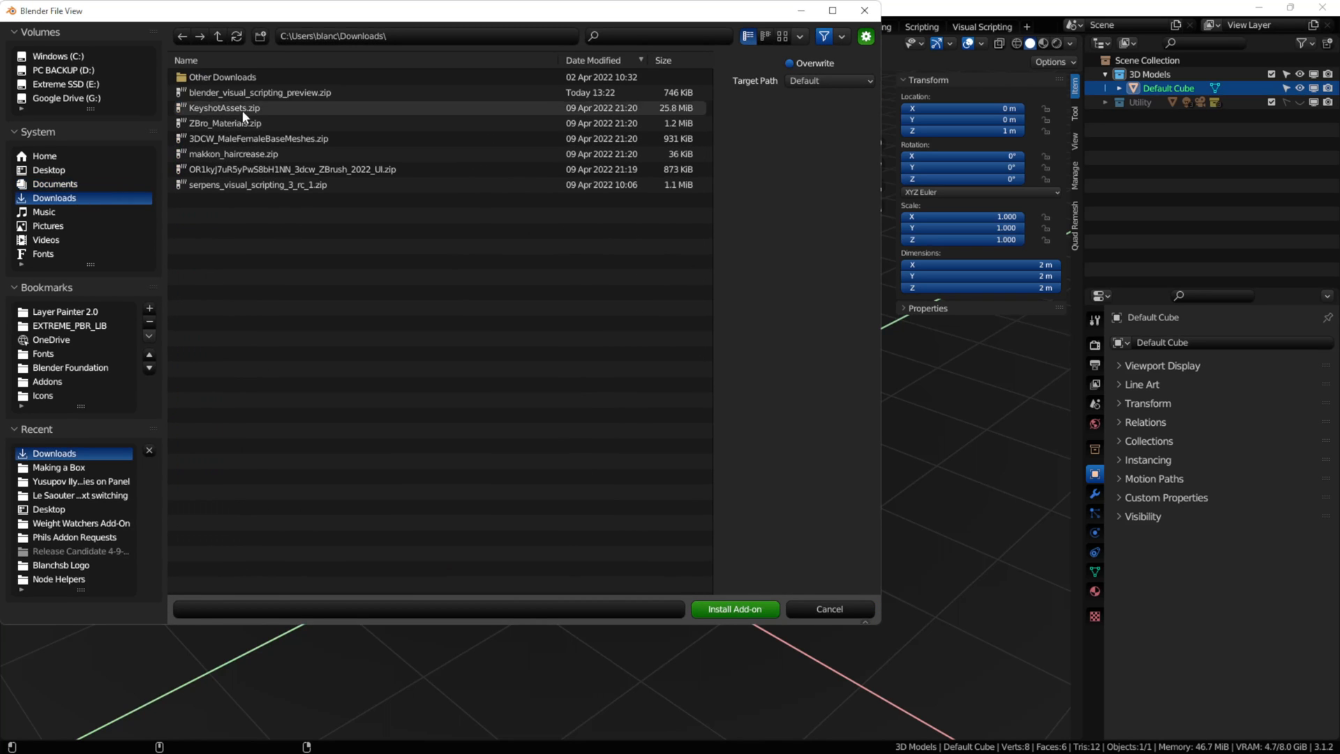
click(733, 608)
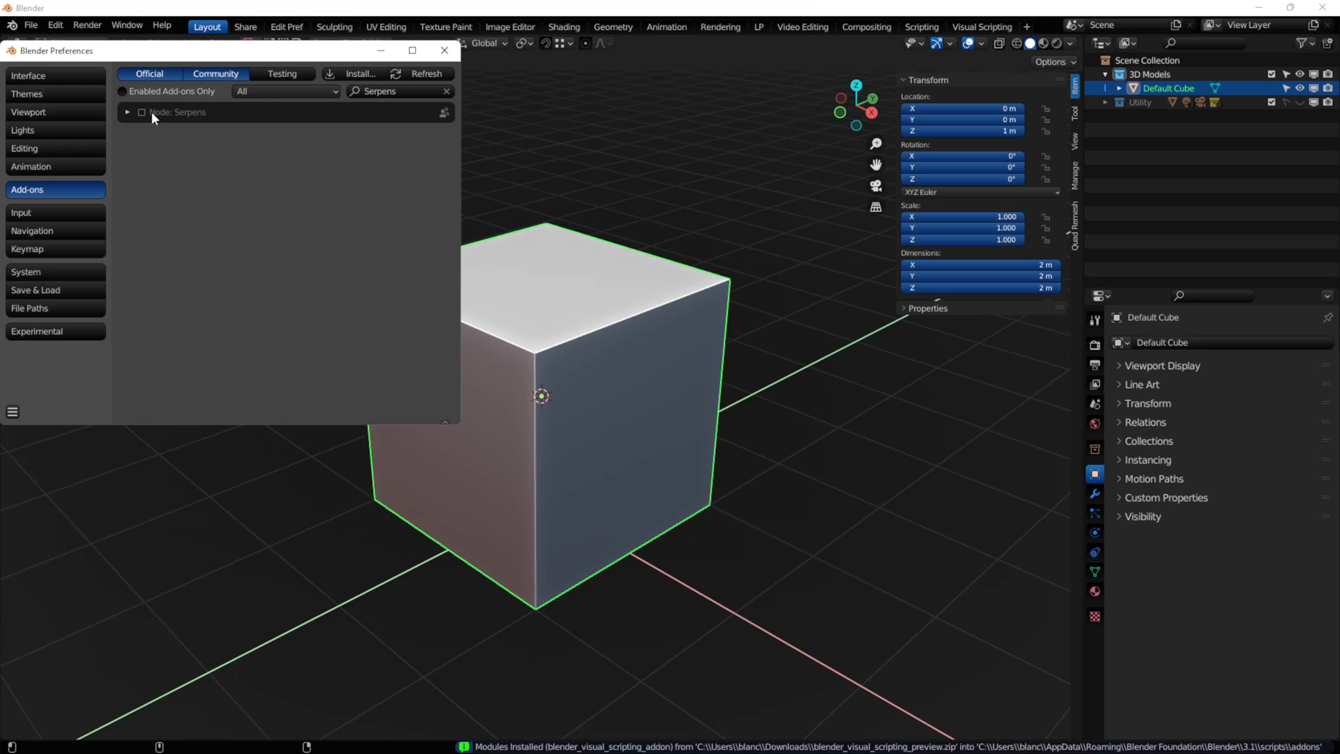
mouse_move(143, 116)
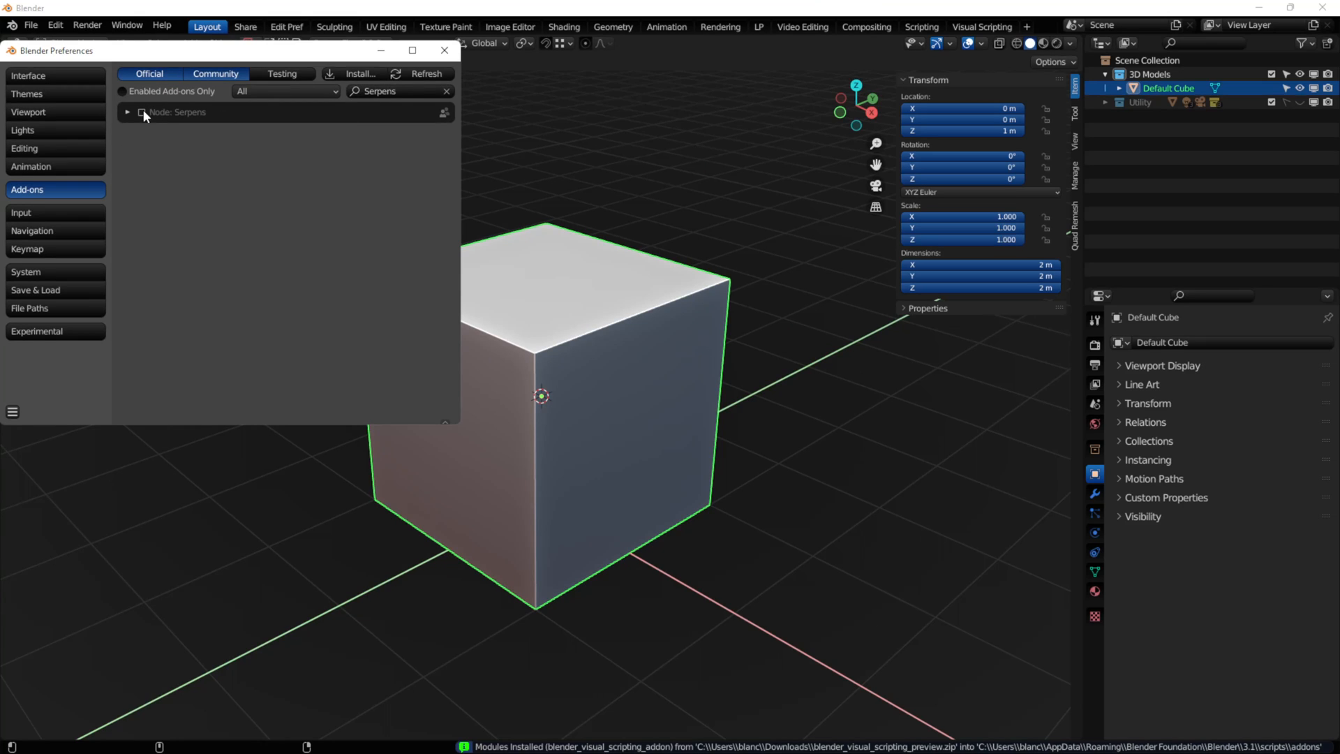
Enable the Node: Serpens add-on and expand its details and settings
click(142, 111)
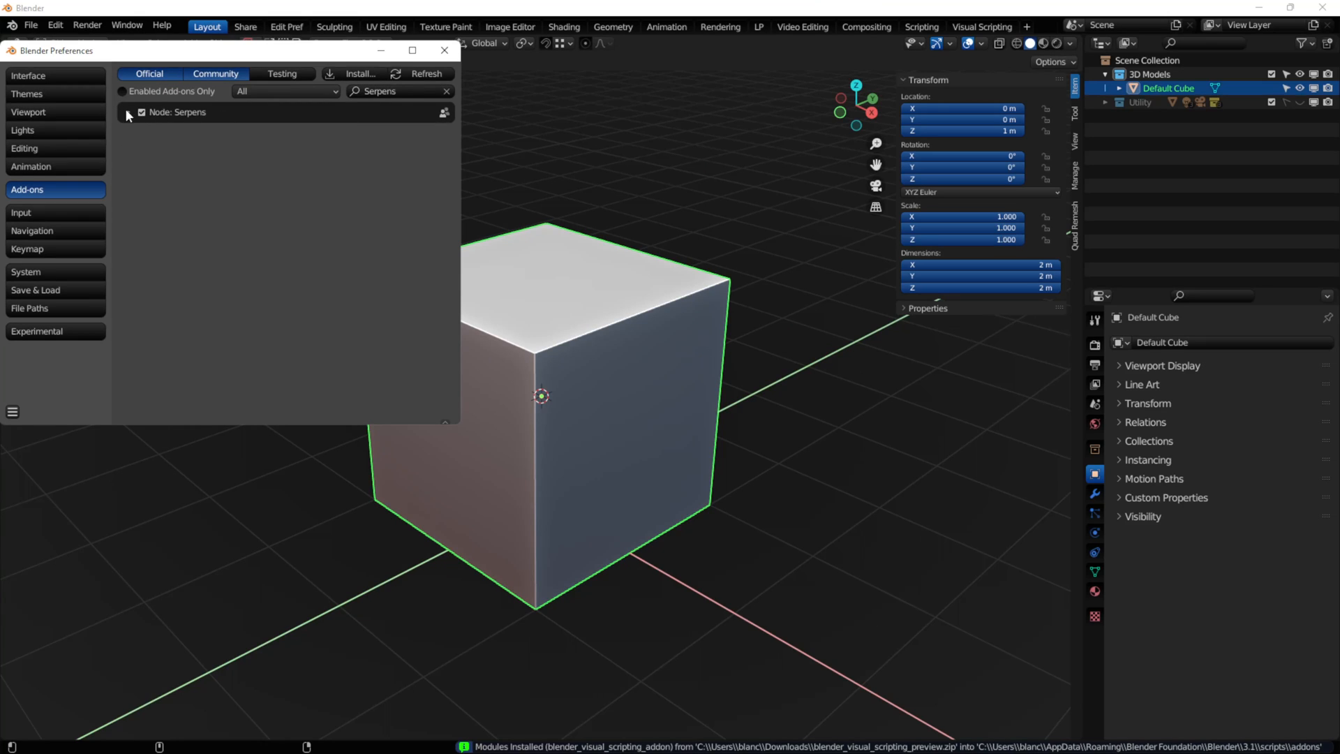
click(127, 112)
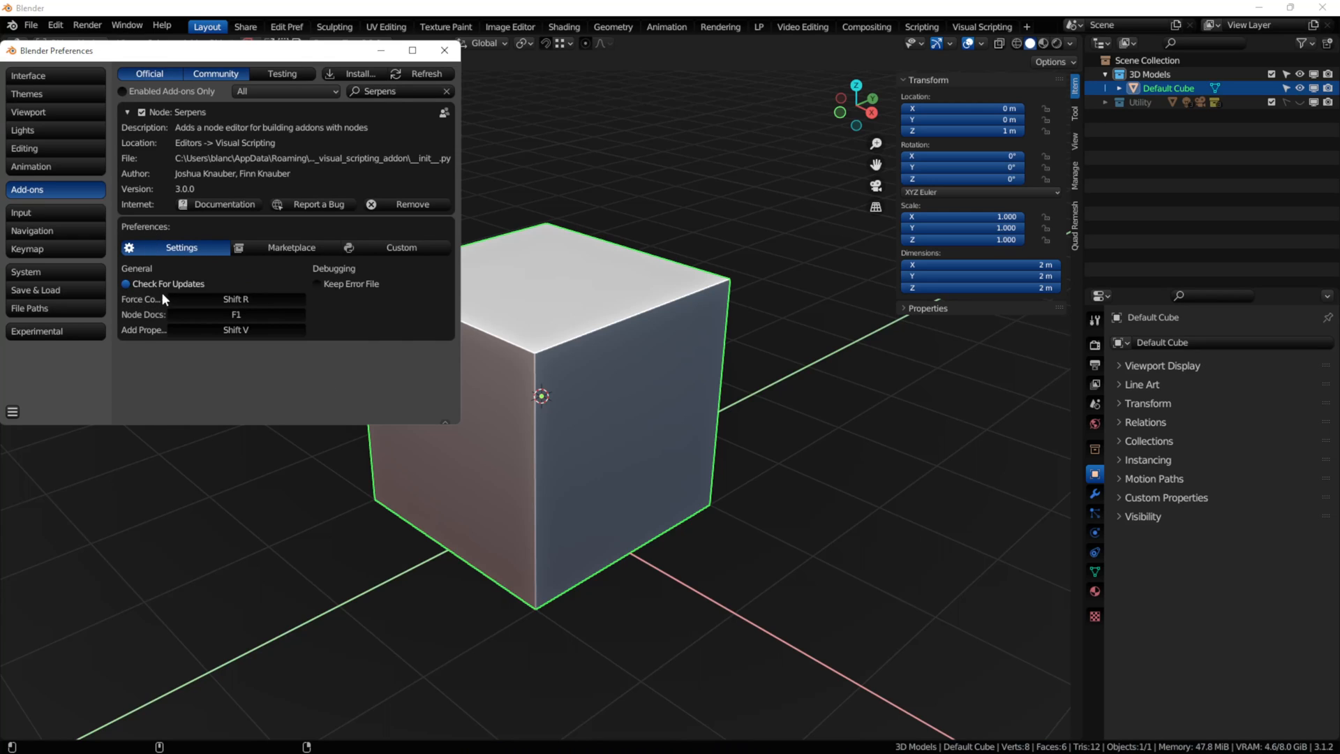
mouse_move(205, 290)
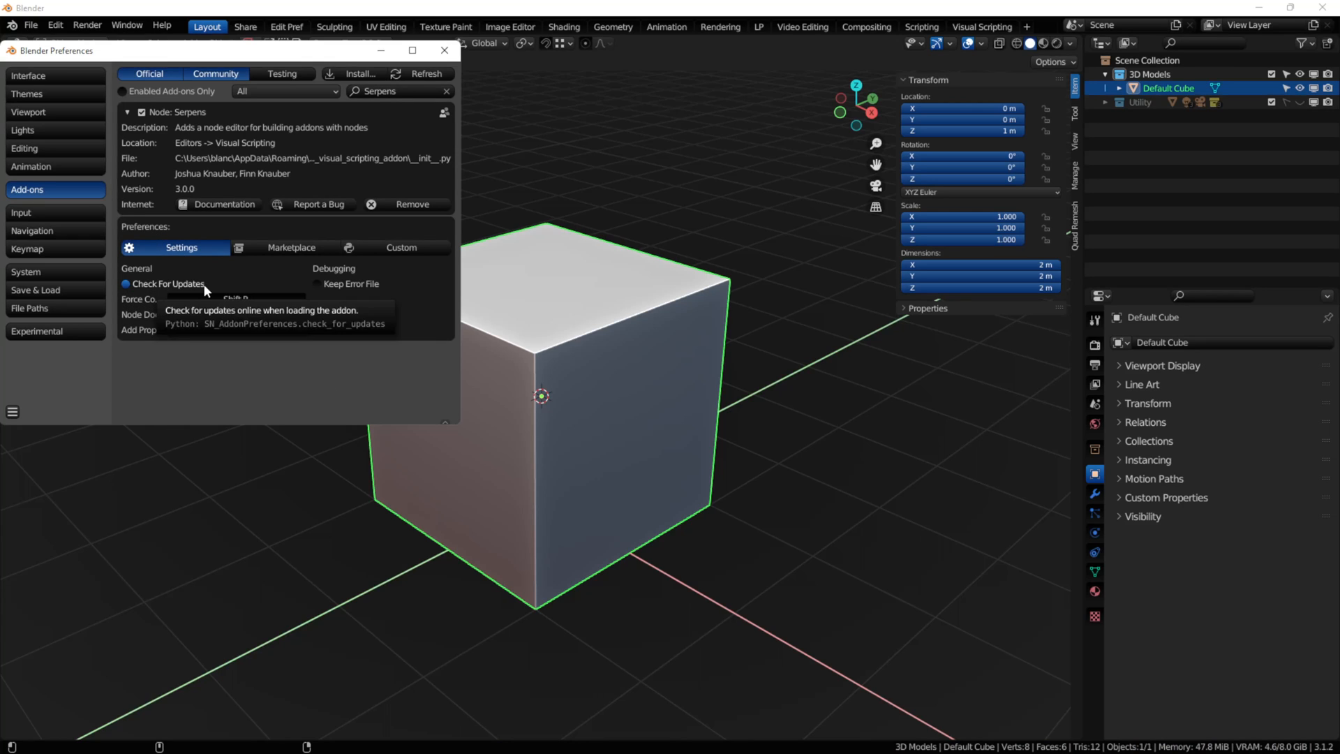
mouse_move(223, 283)
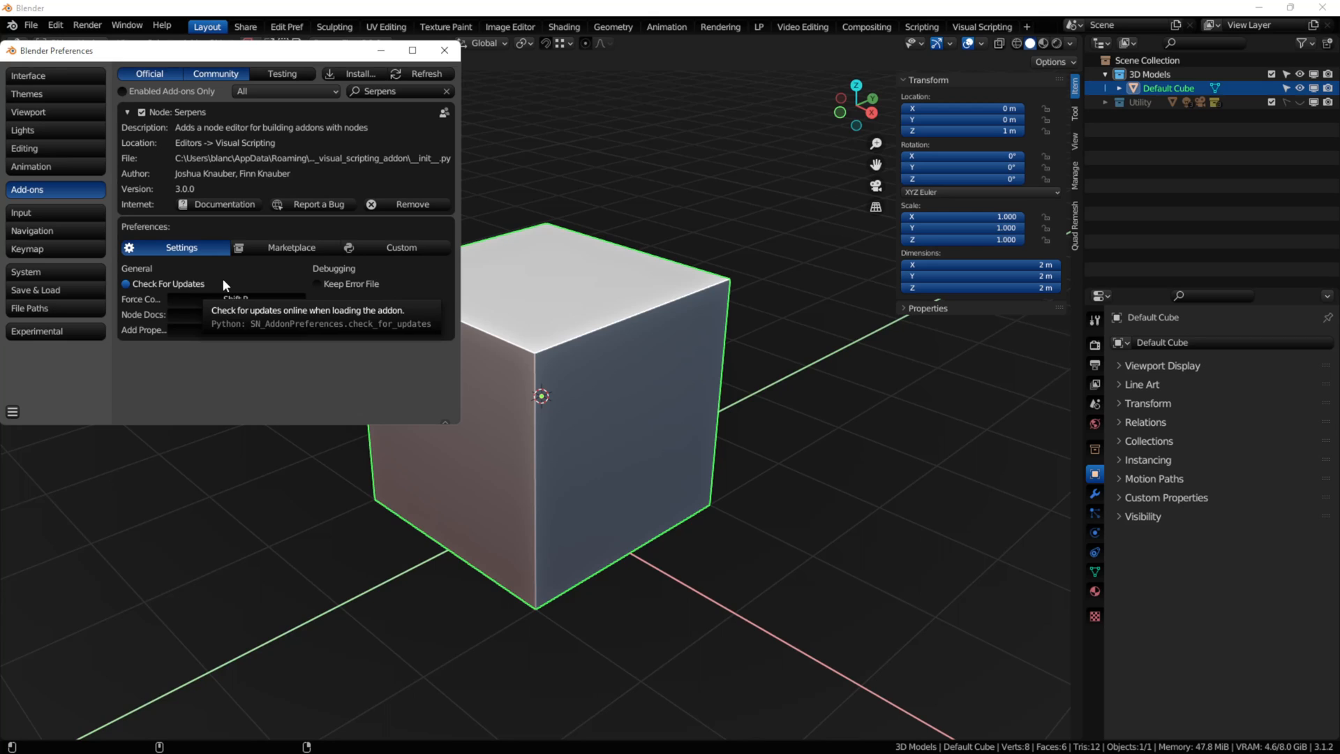
mouse_move(322, 285)
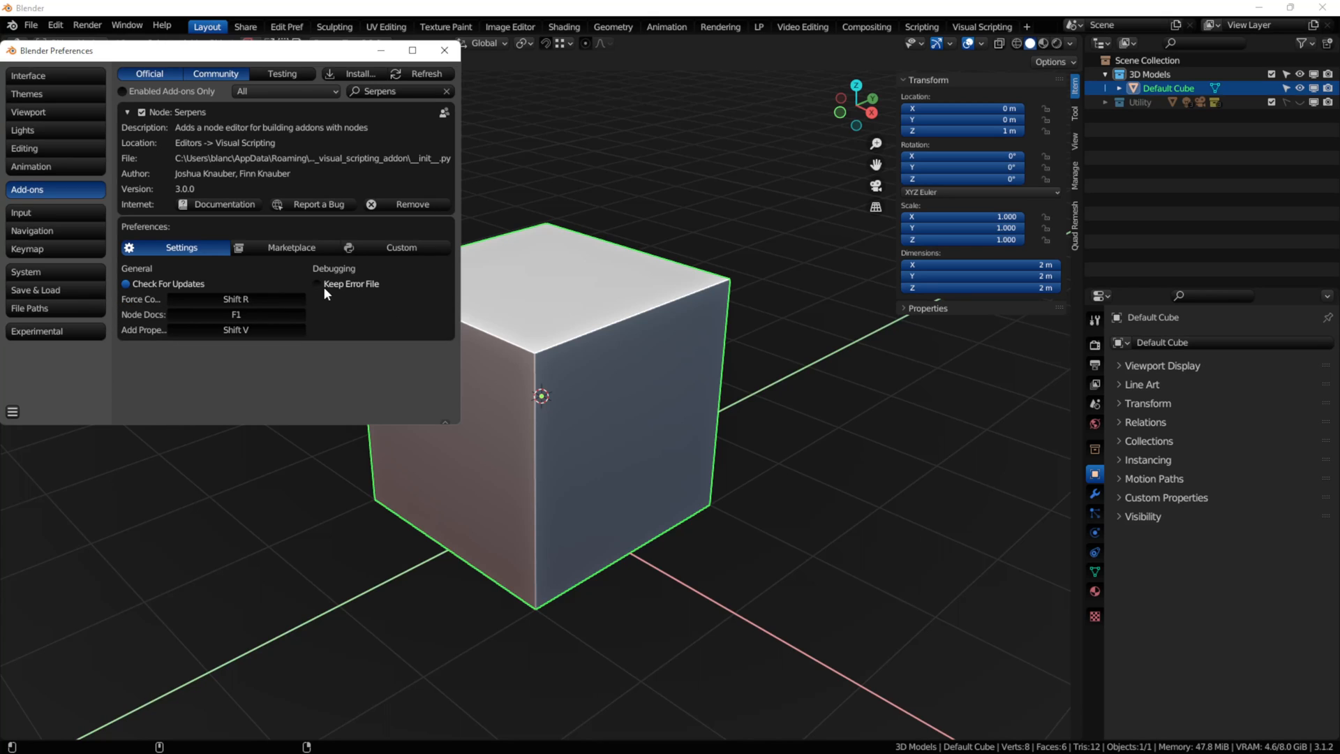
mouse_move(351, 283)
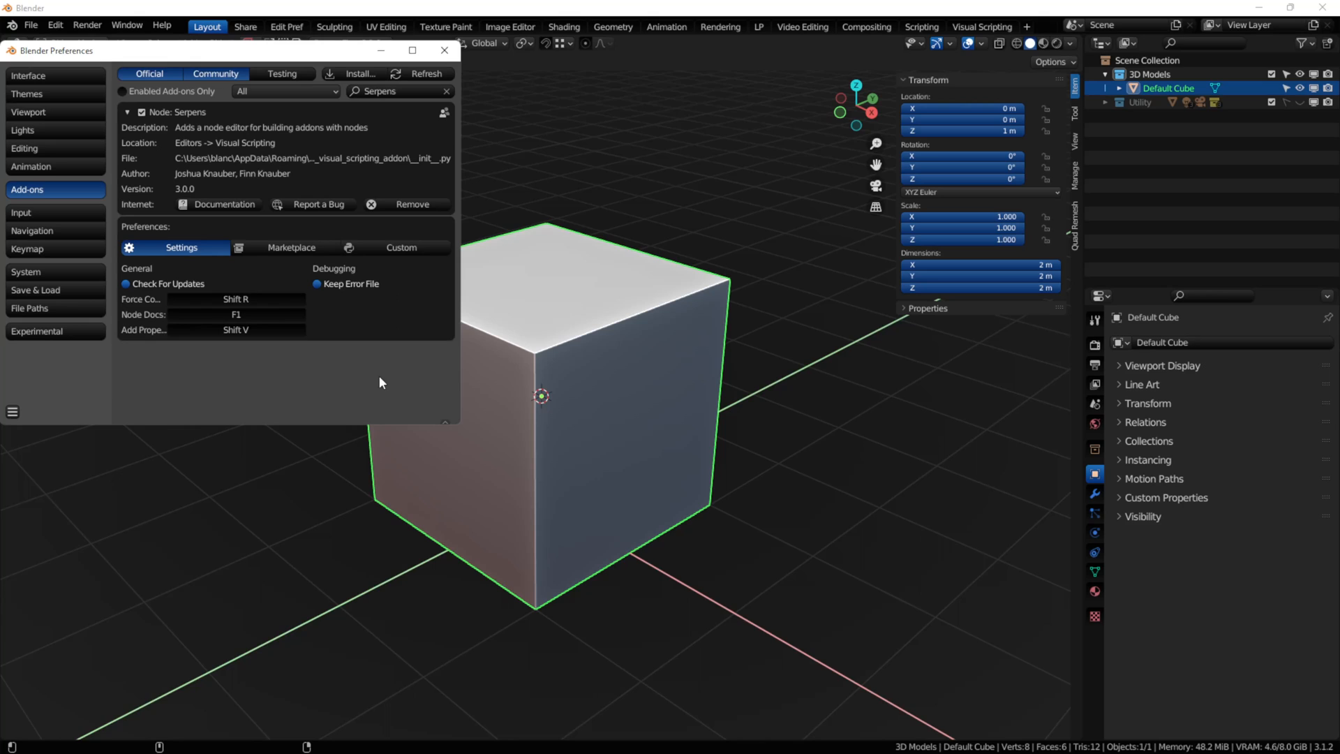
mouse_move(461, 385)
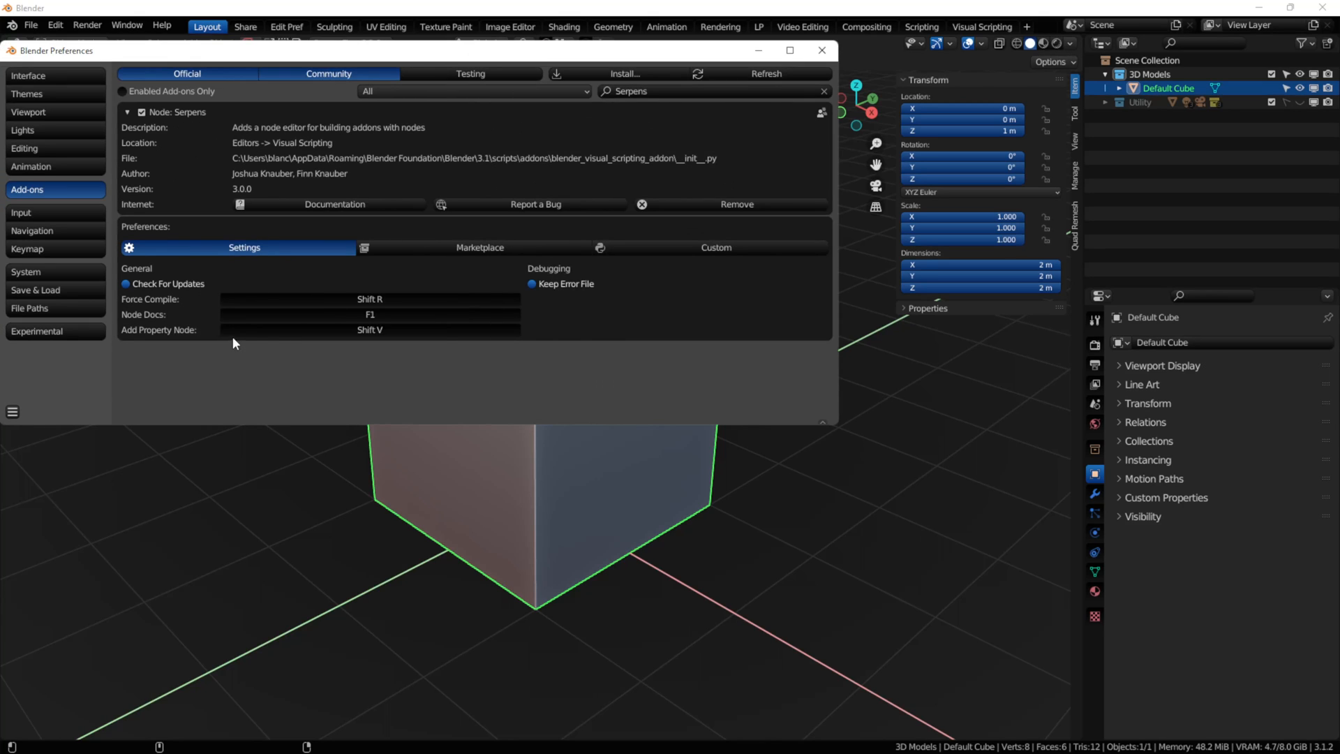
mouse_move(409, 302)
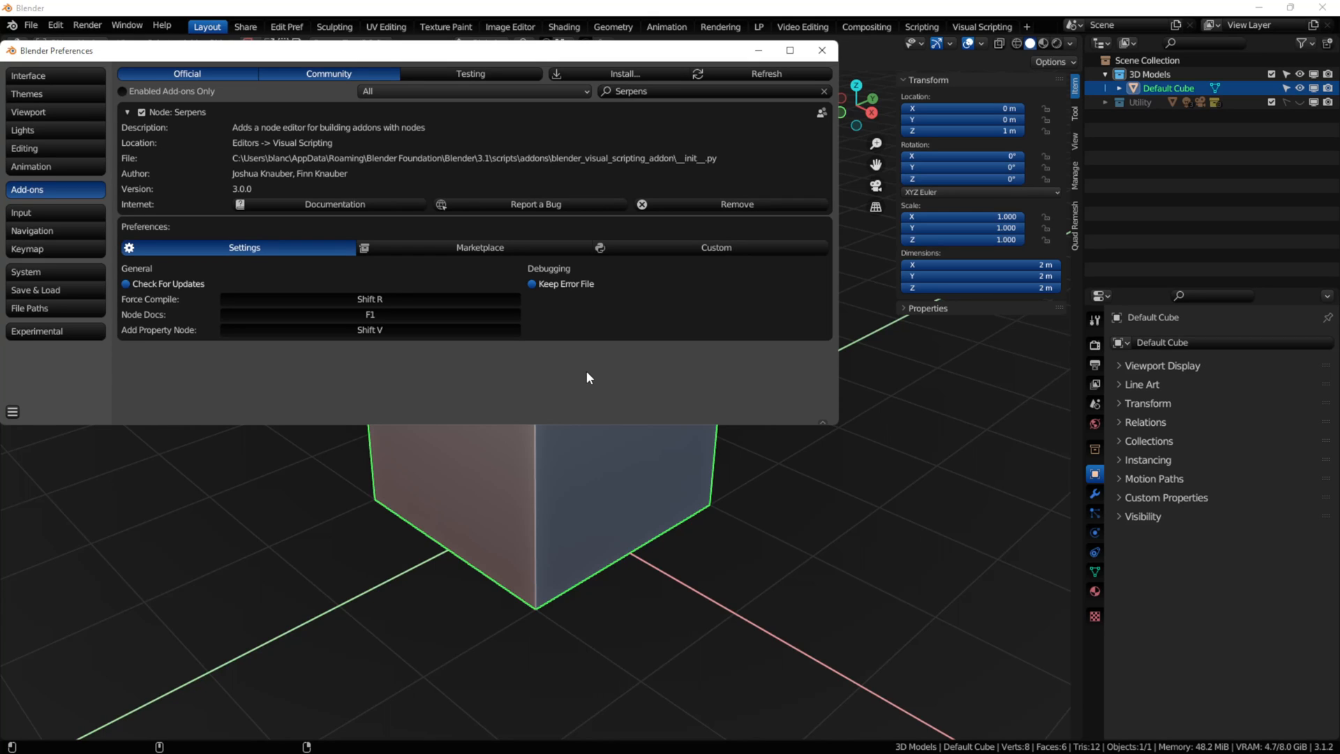
mouse_move(166, 316)
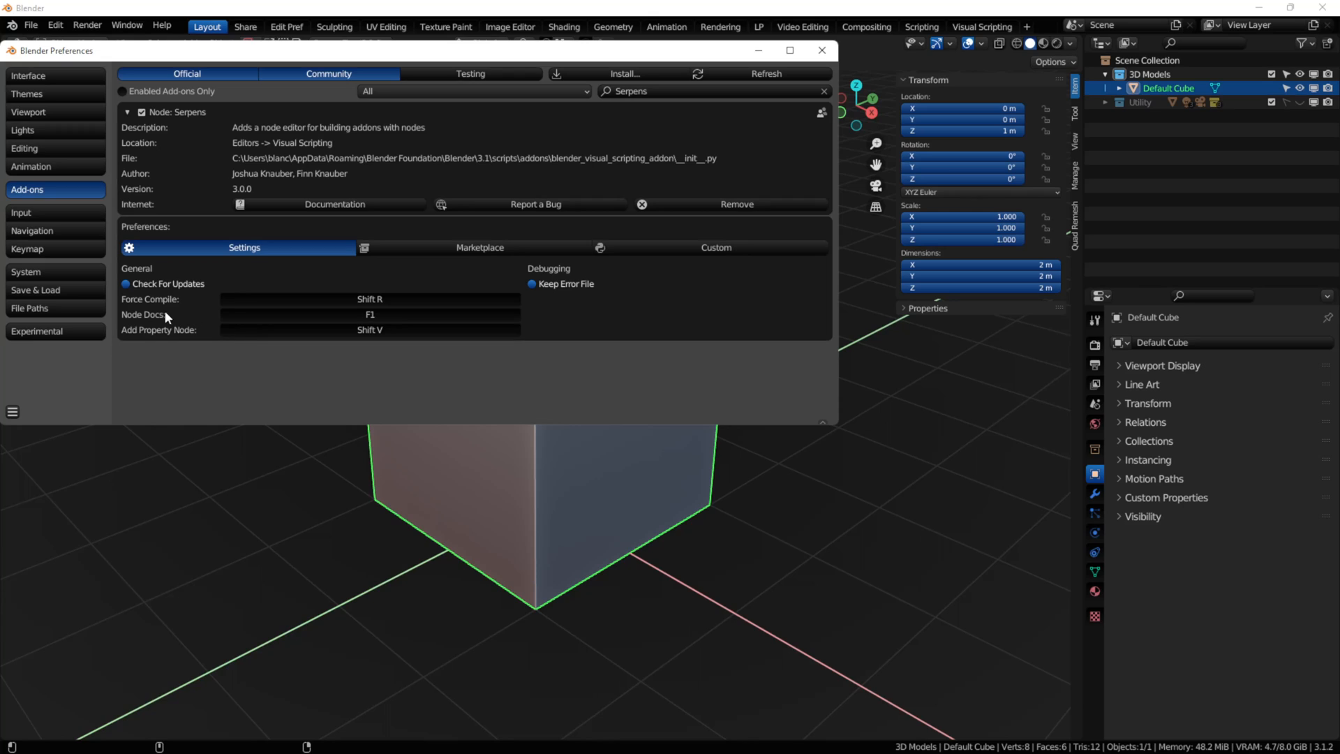
mouse_move(184, 325)
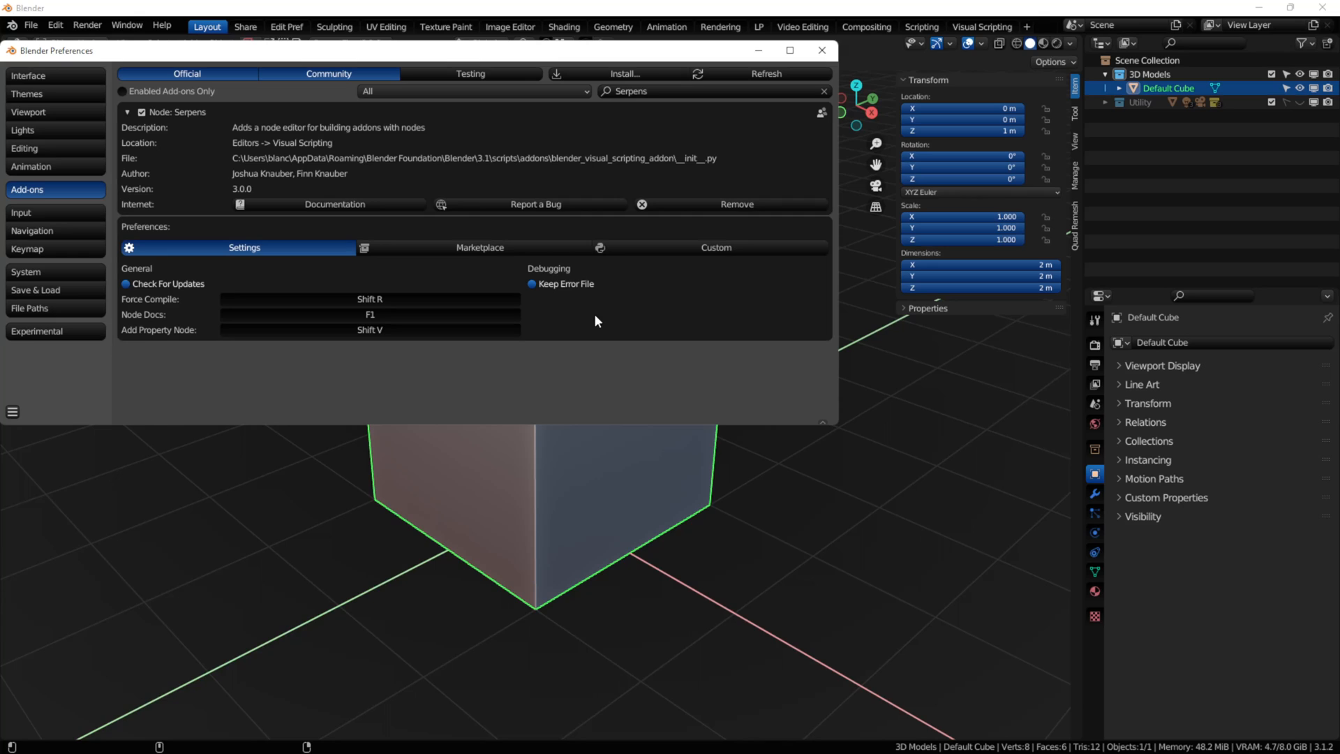
mouse_move(554, 330)
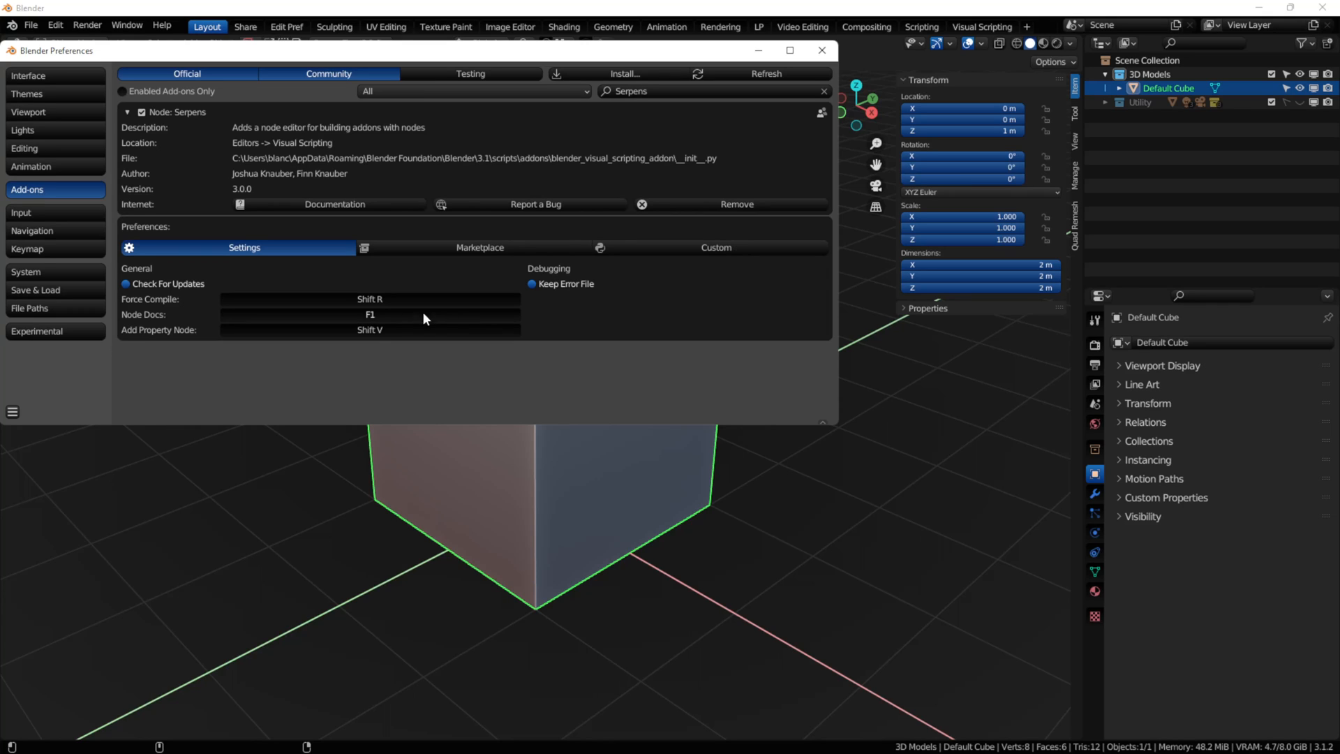
mouse_move(387, 336)
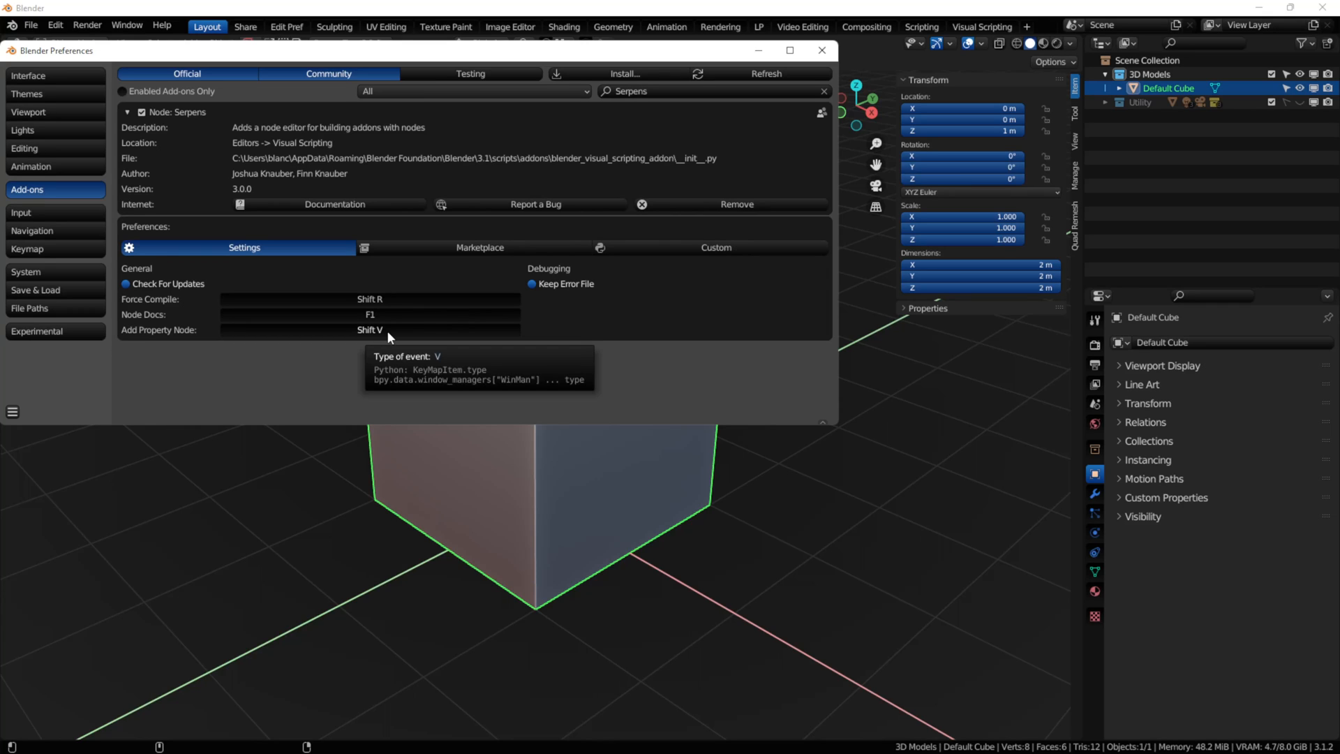
mouse_move(380, 336)
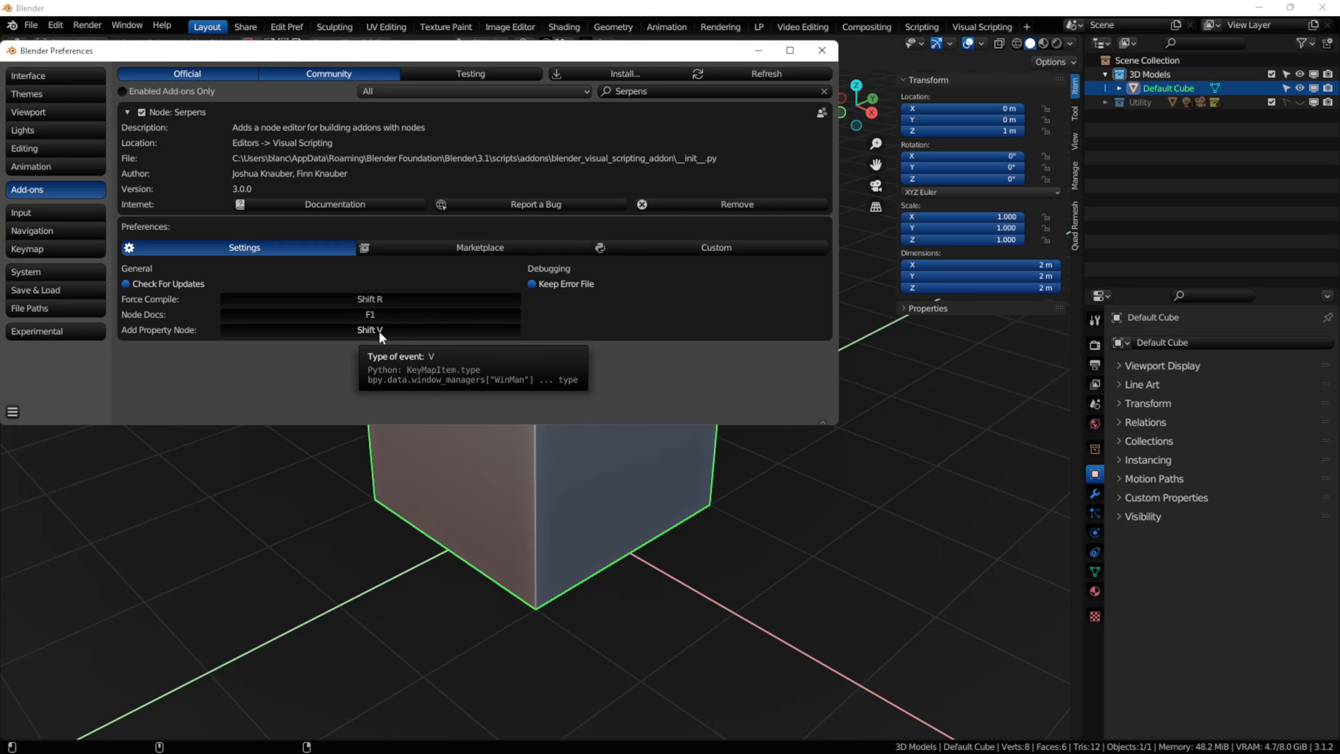
mouse_move(508, 254)
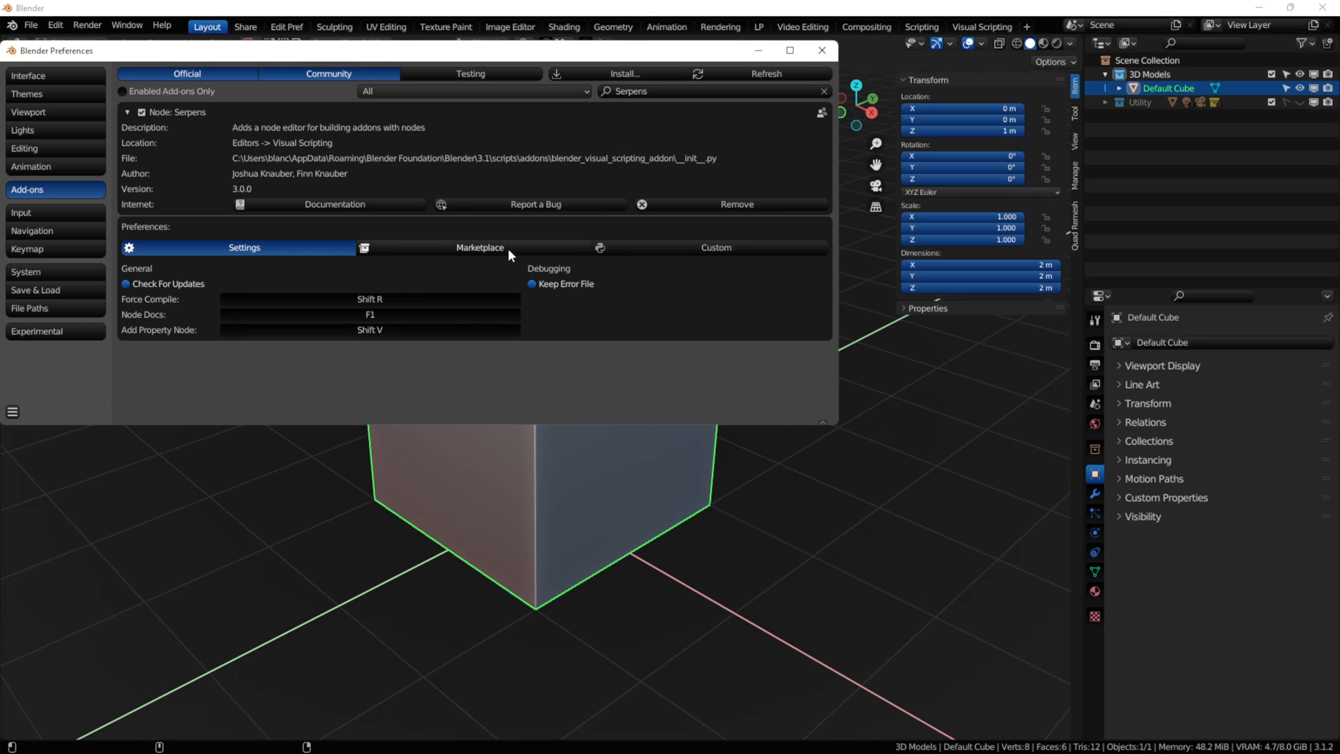
Browse the Marketplace addon listings, then show the Custom tab with no preferences node added
click(479, 247)
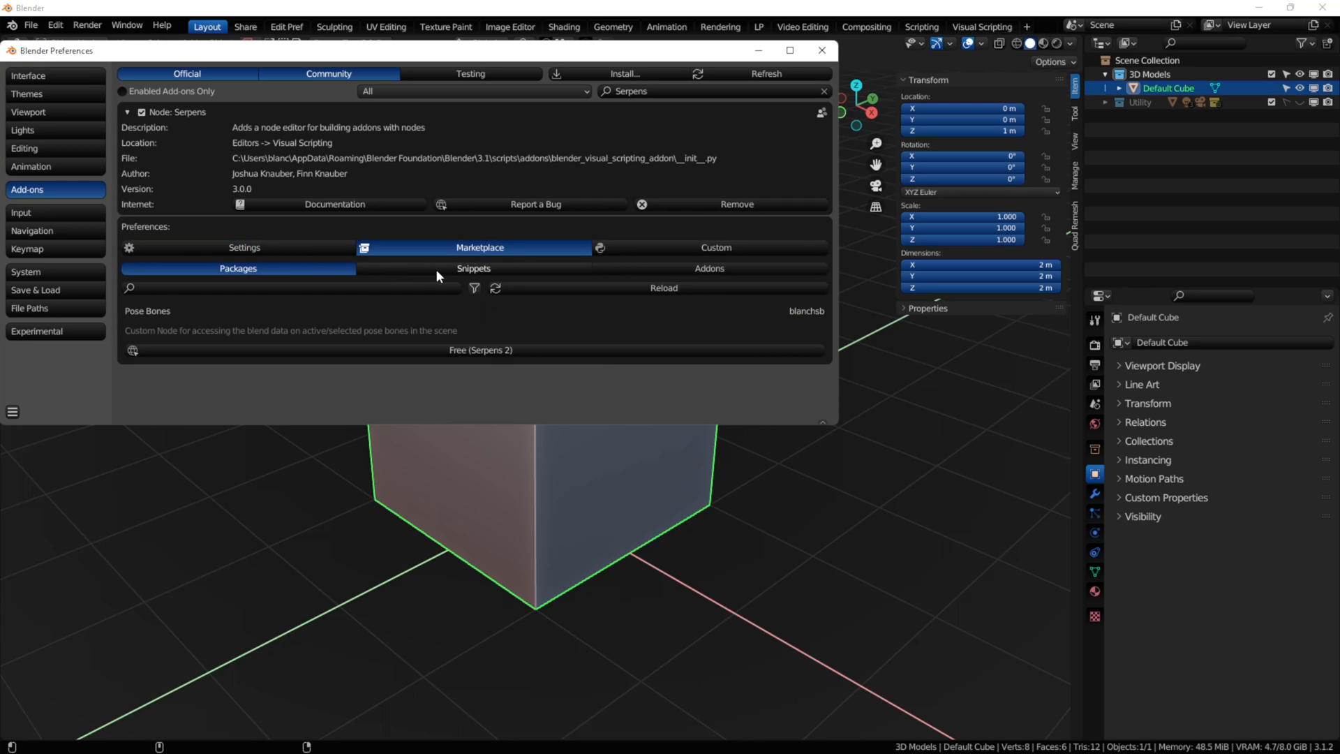
mouse_move(437, 254)
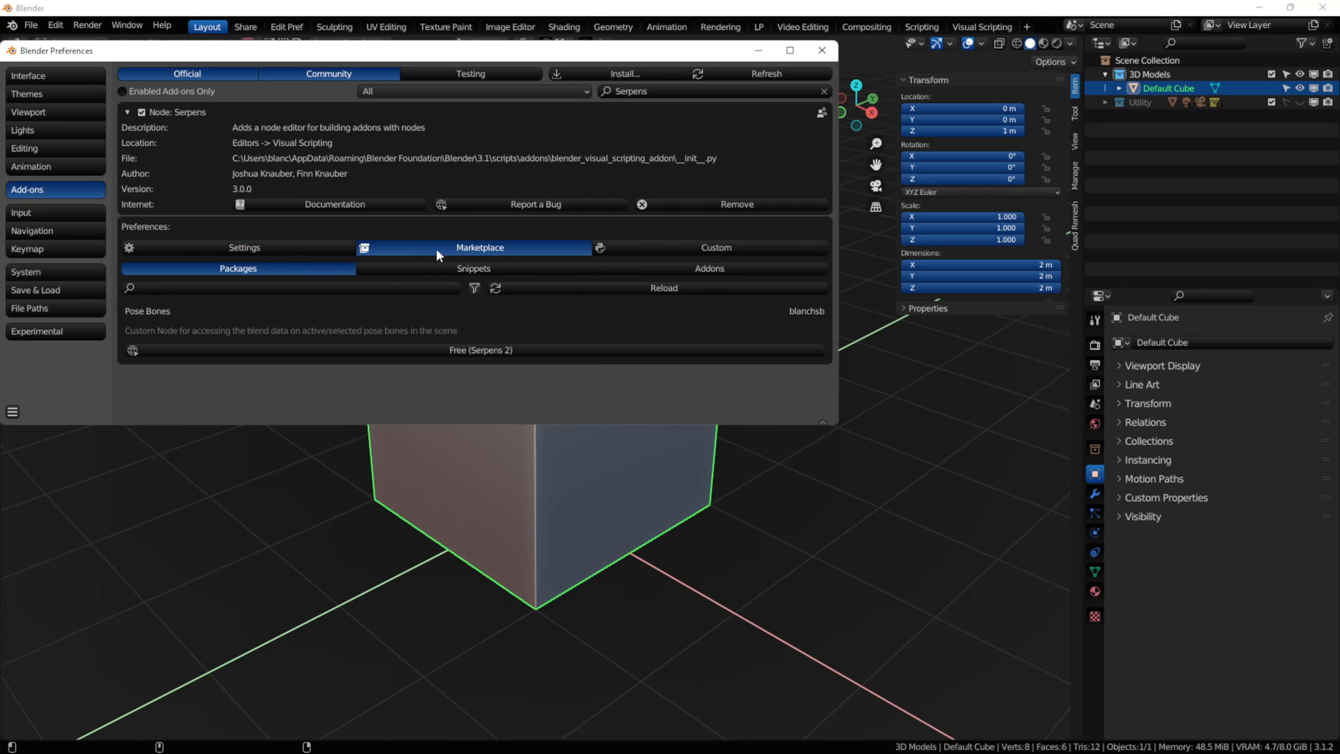
mouse_move(473, 274)
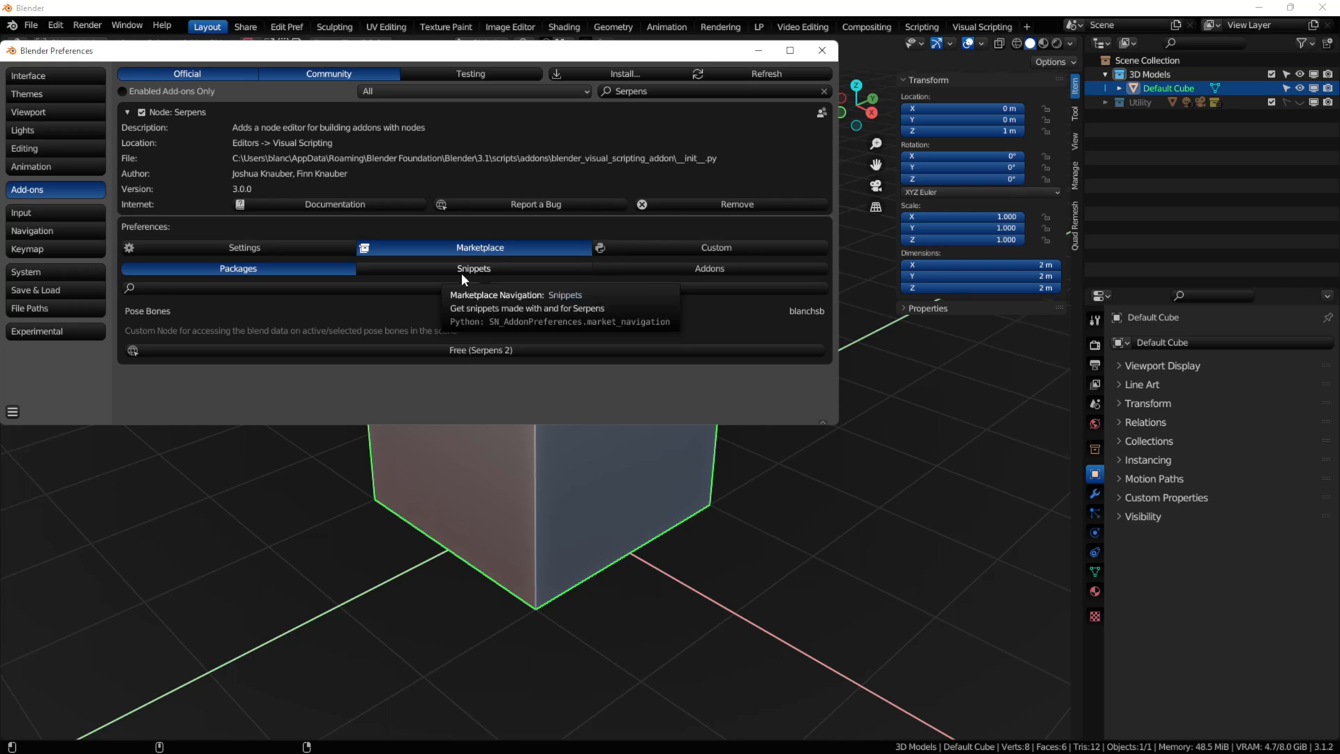
click(708, 268)
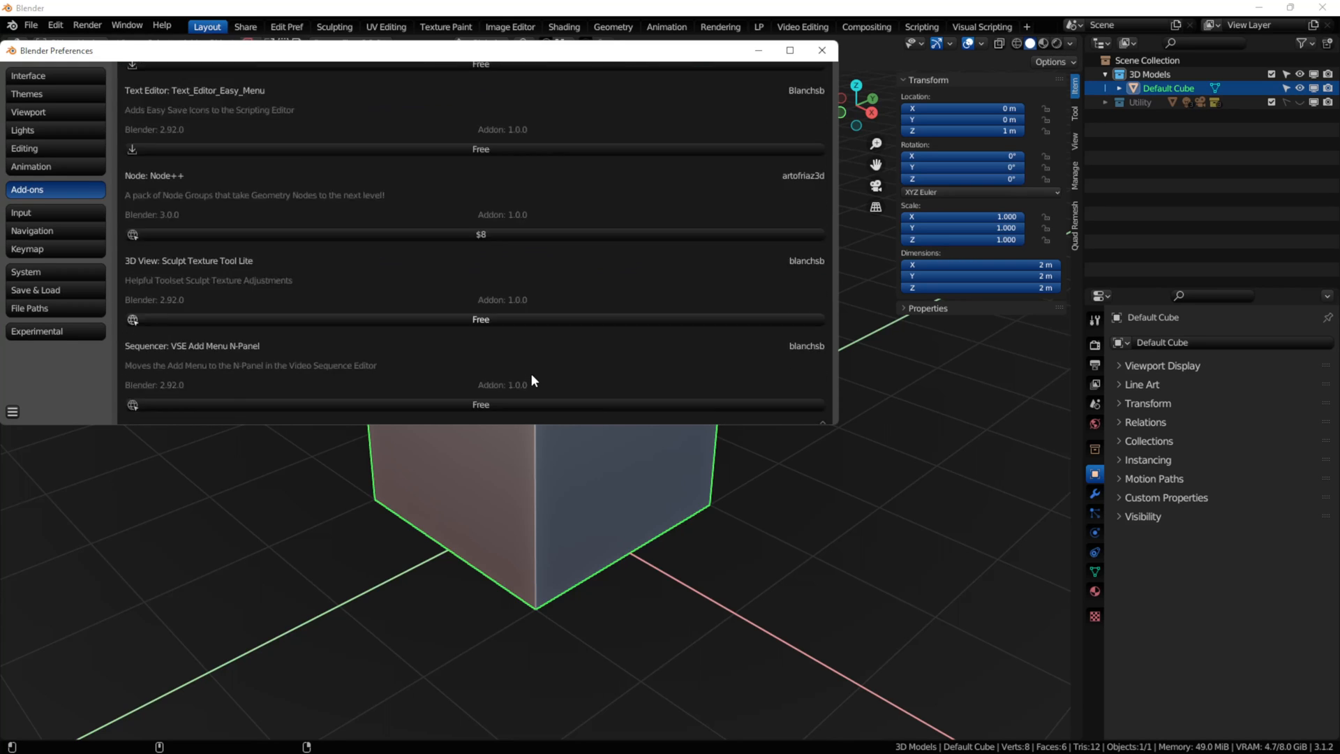
scroll(down, 3)
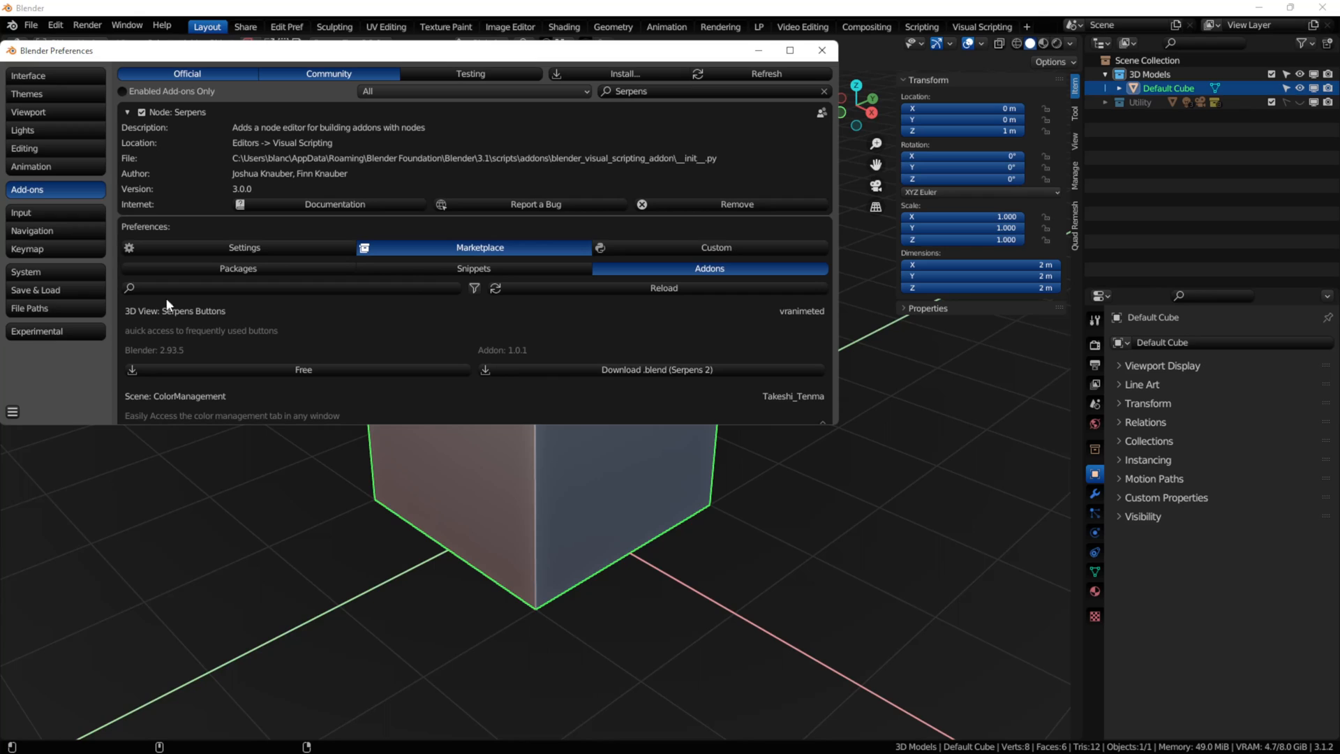
click(715, 248)
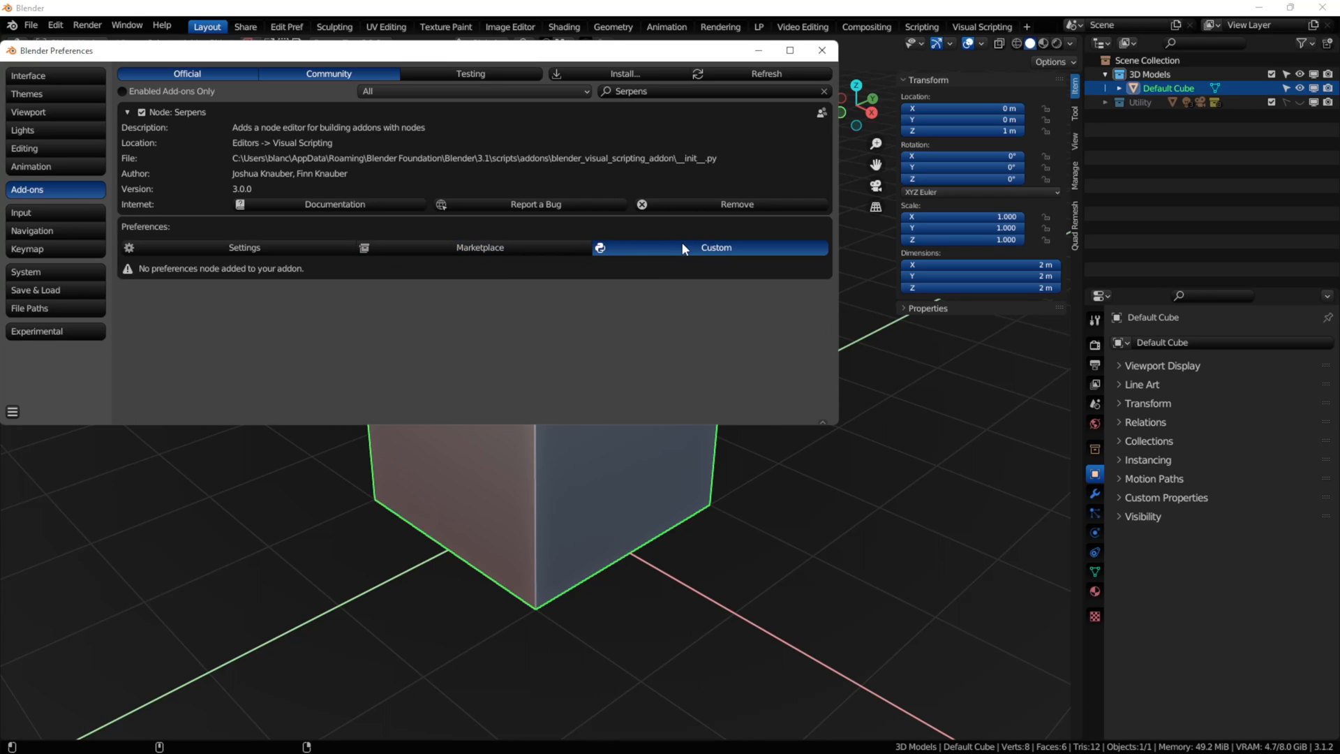
mouse_move(716, 250)
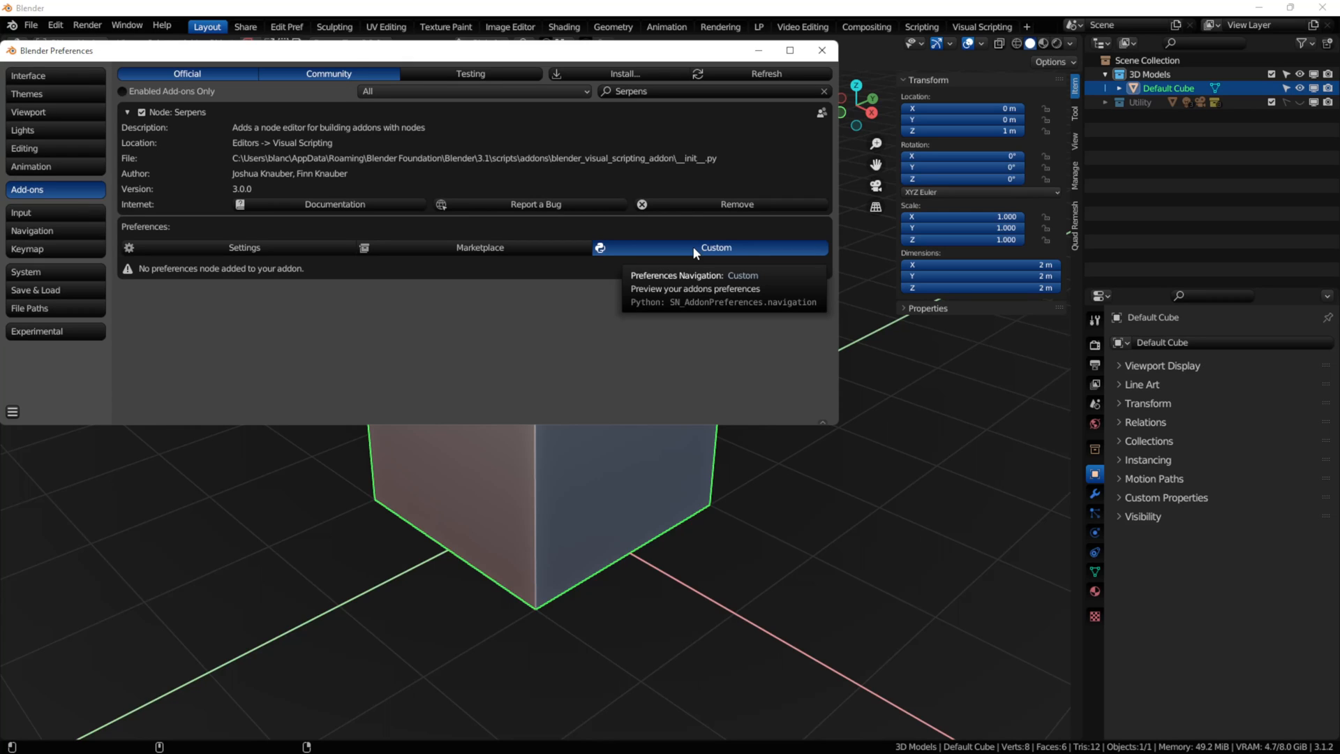
mouse_move(348, 329)
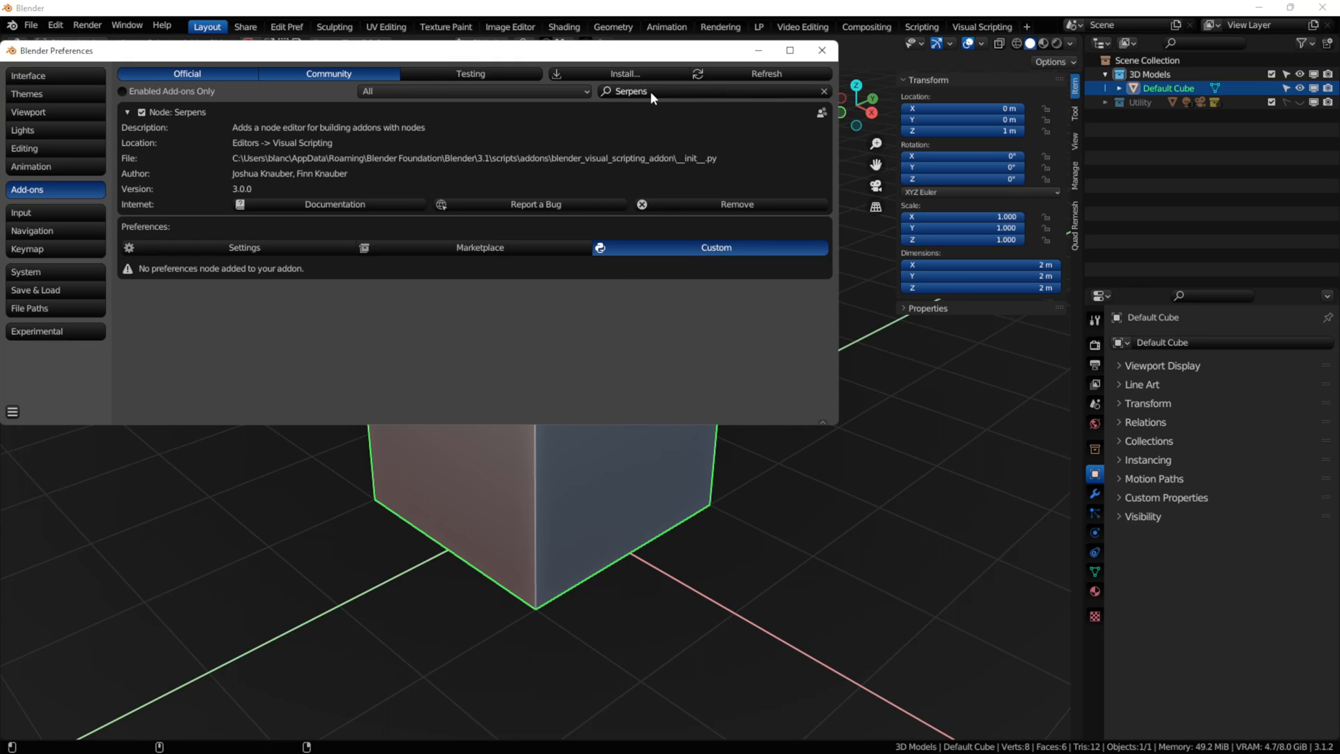
mouse_move(653, 94)
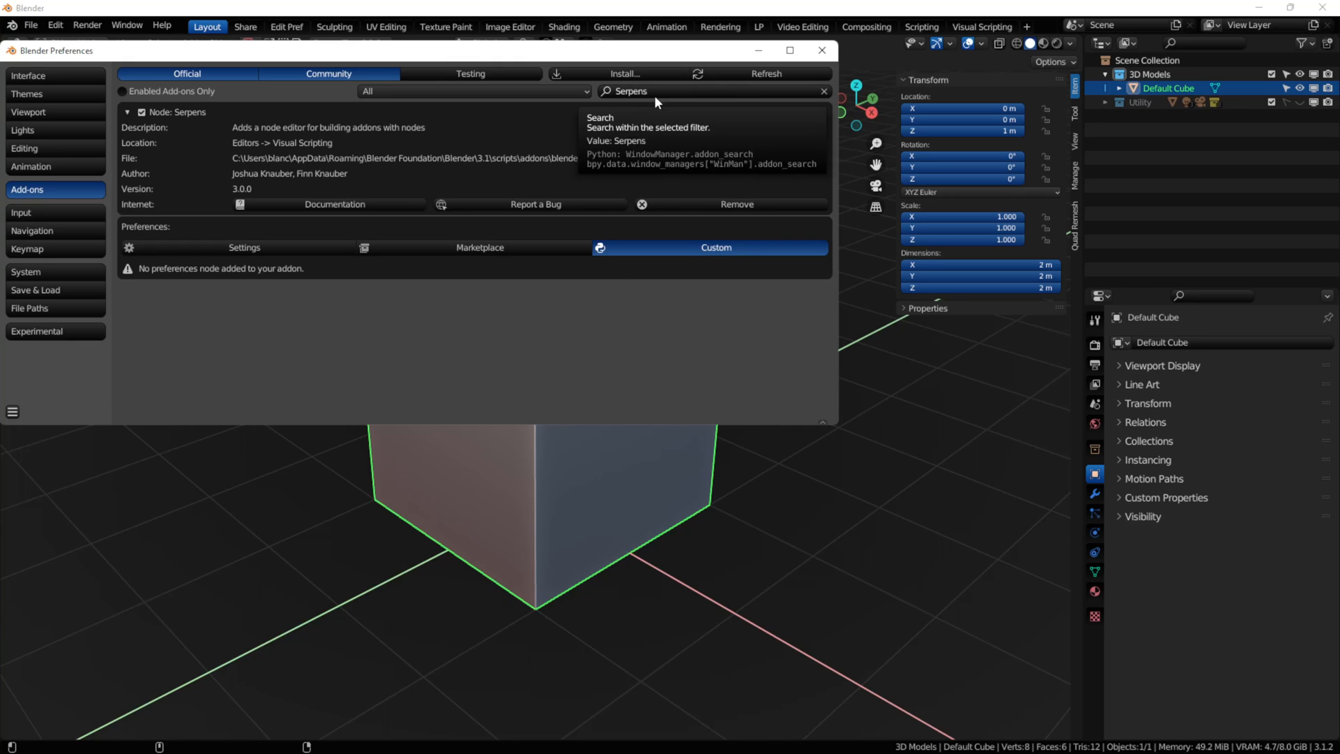
mouse_move(491, 336)
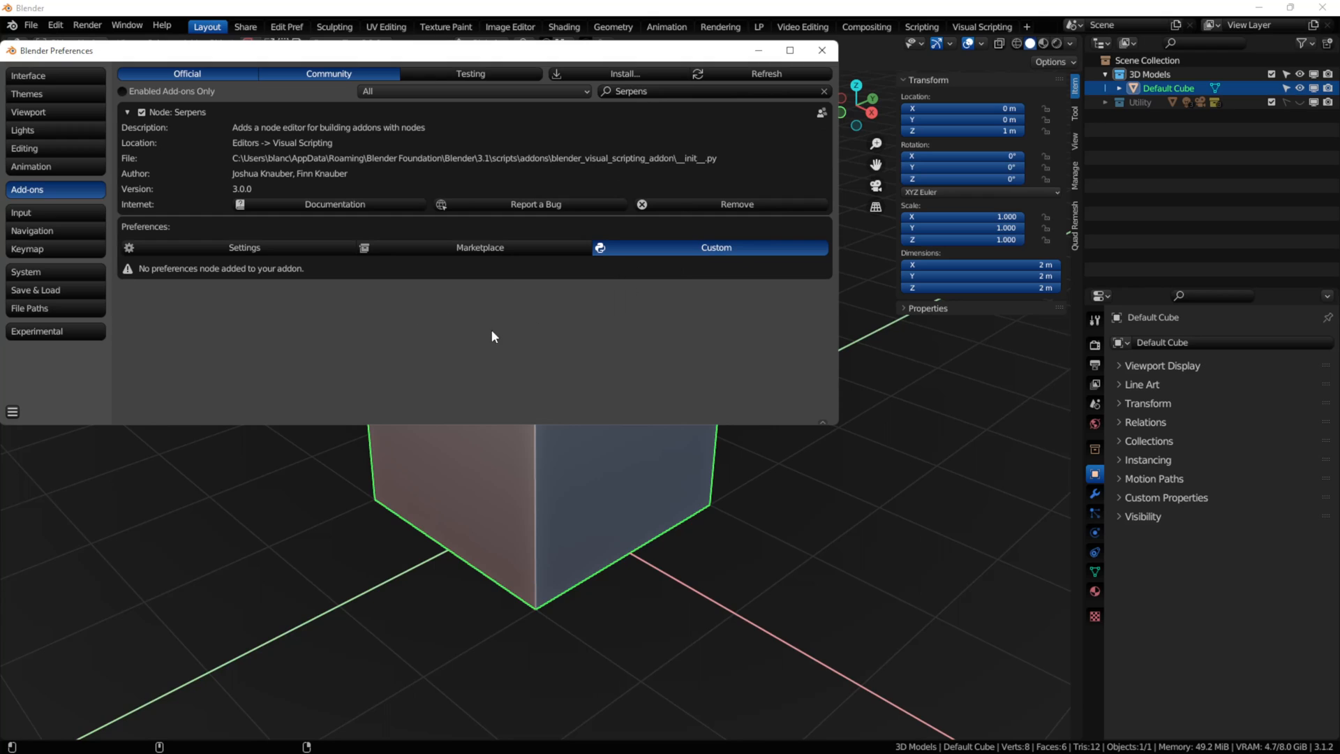
mouse_move(342, 356)
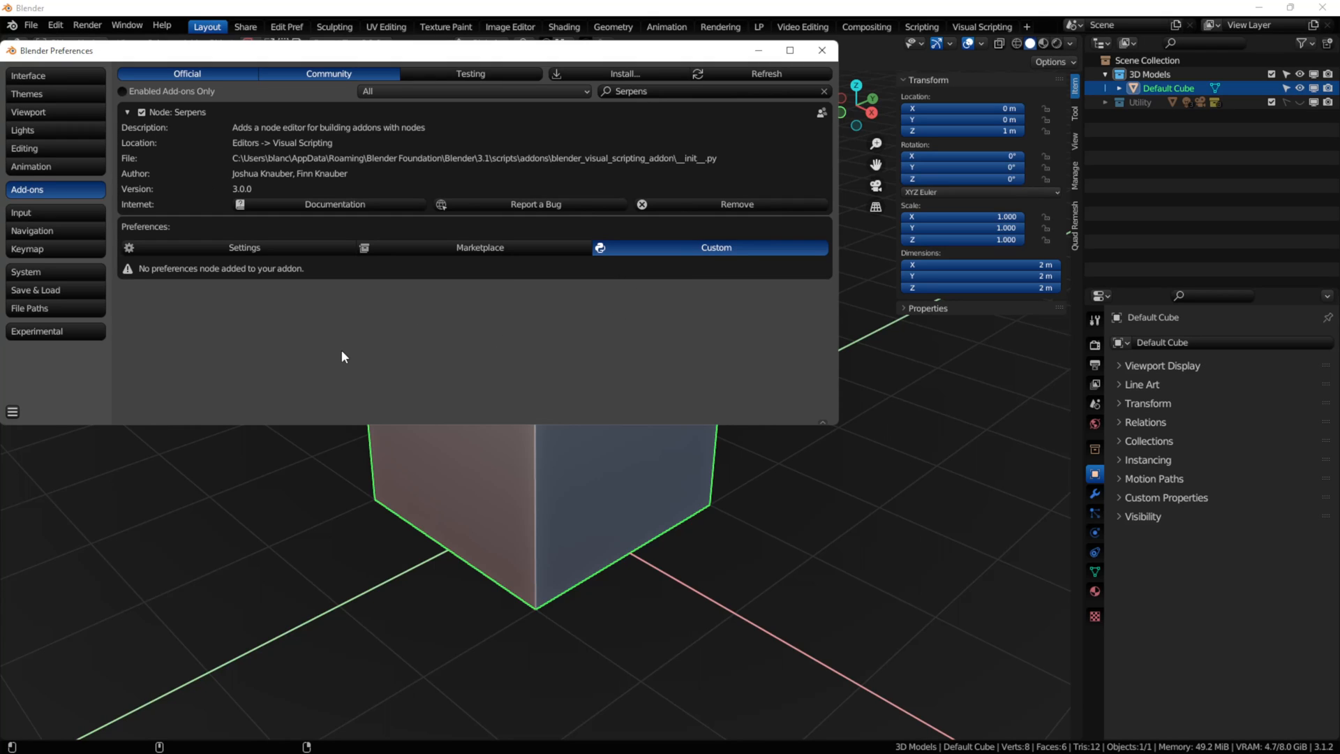
mouse_move(348, 413)
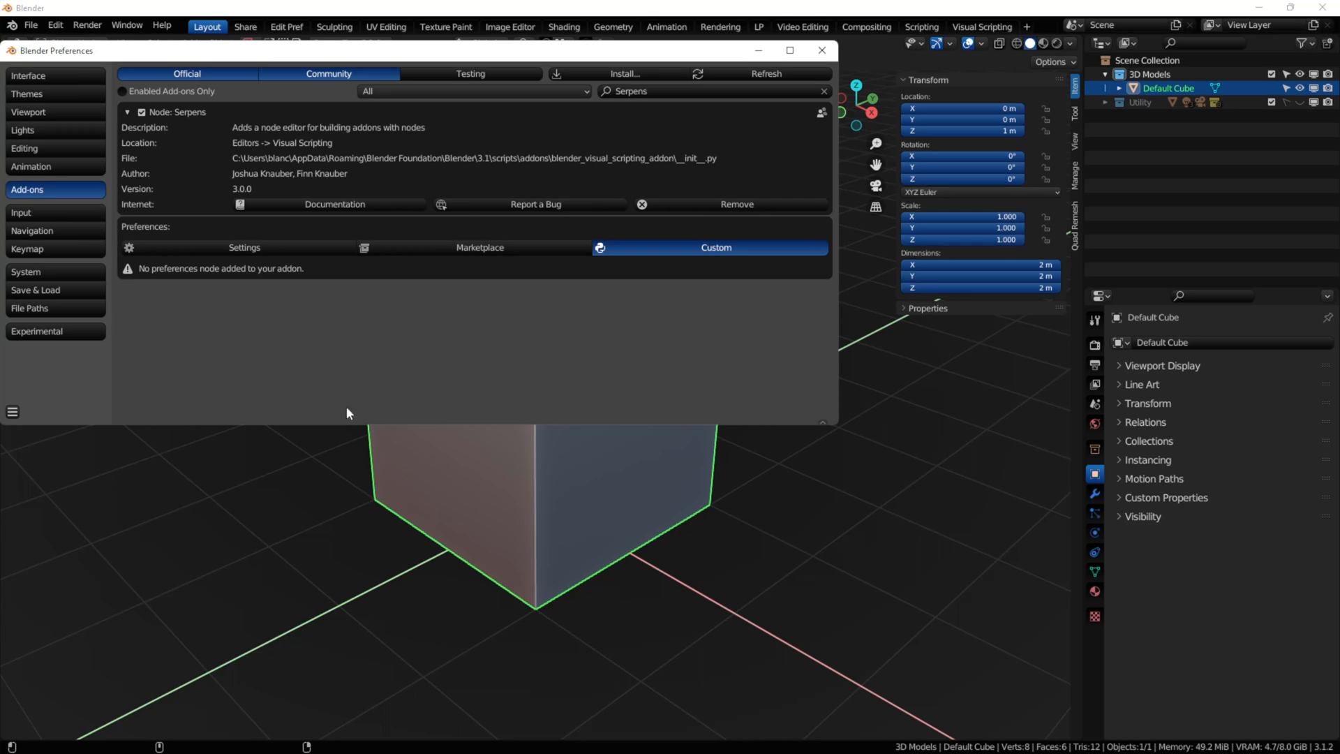
mouse_move(286, 321)
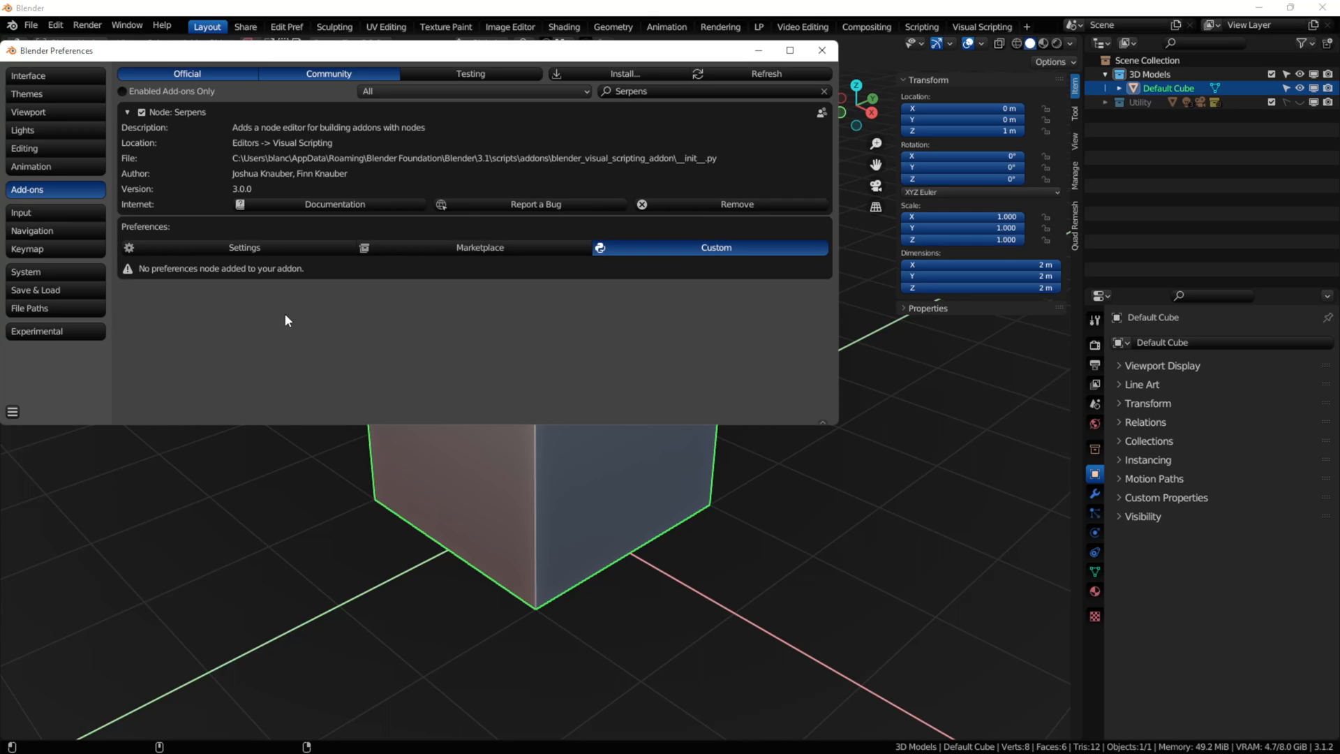